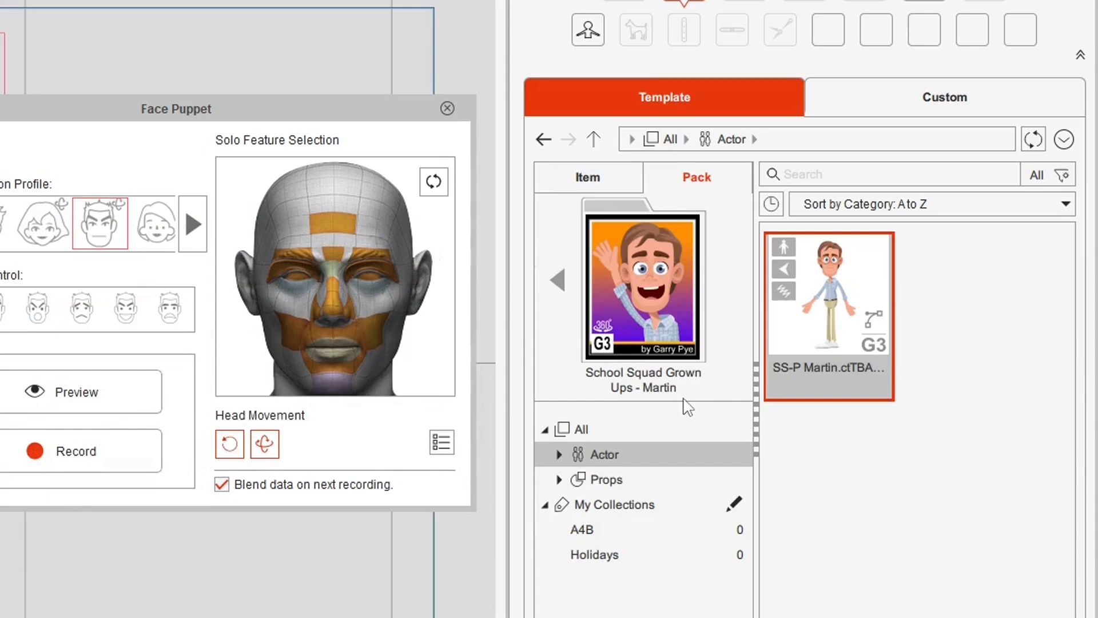
mouse_move(716, 383)
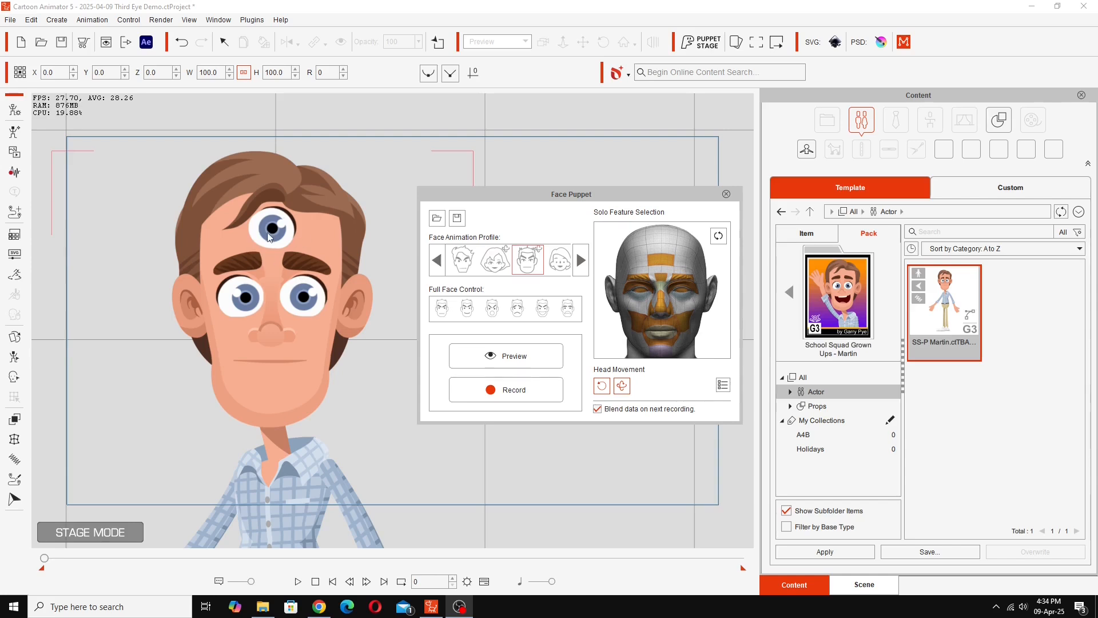
mouse_move(297, 247)
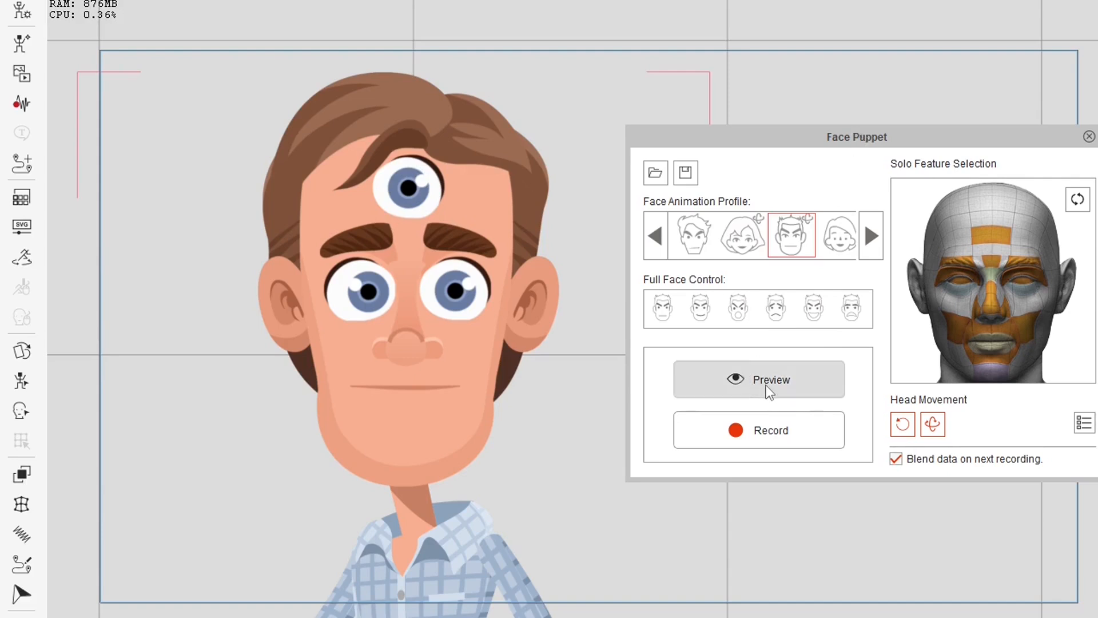
Preview and play the face puppet performance on three-eyed Martin.
click(757, 378)
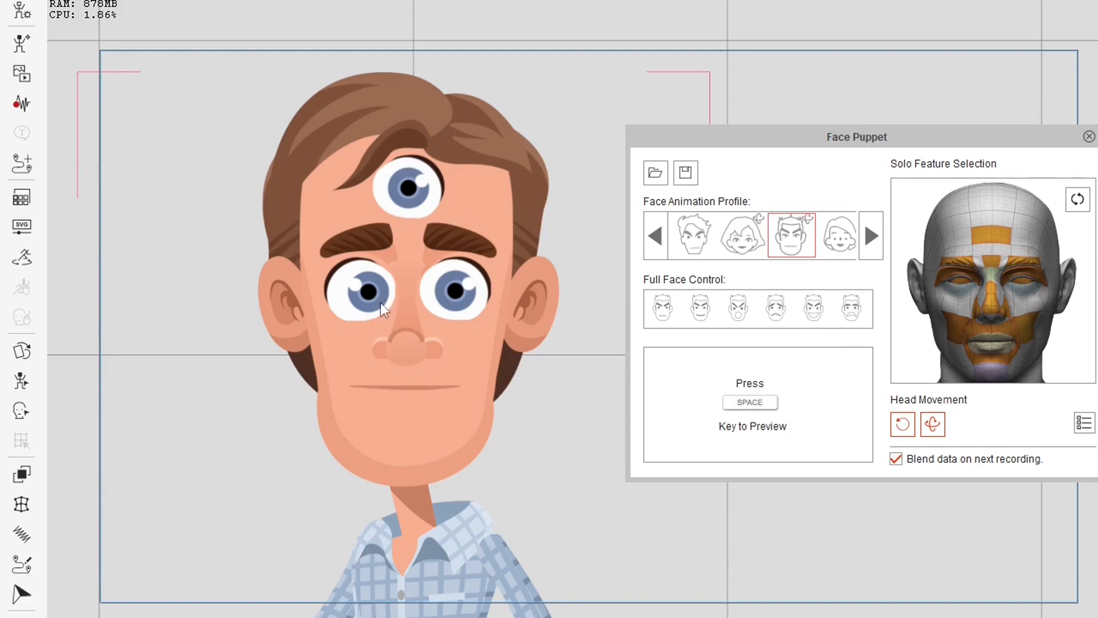
key(space)
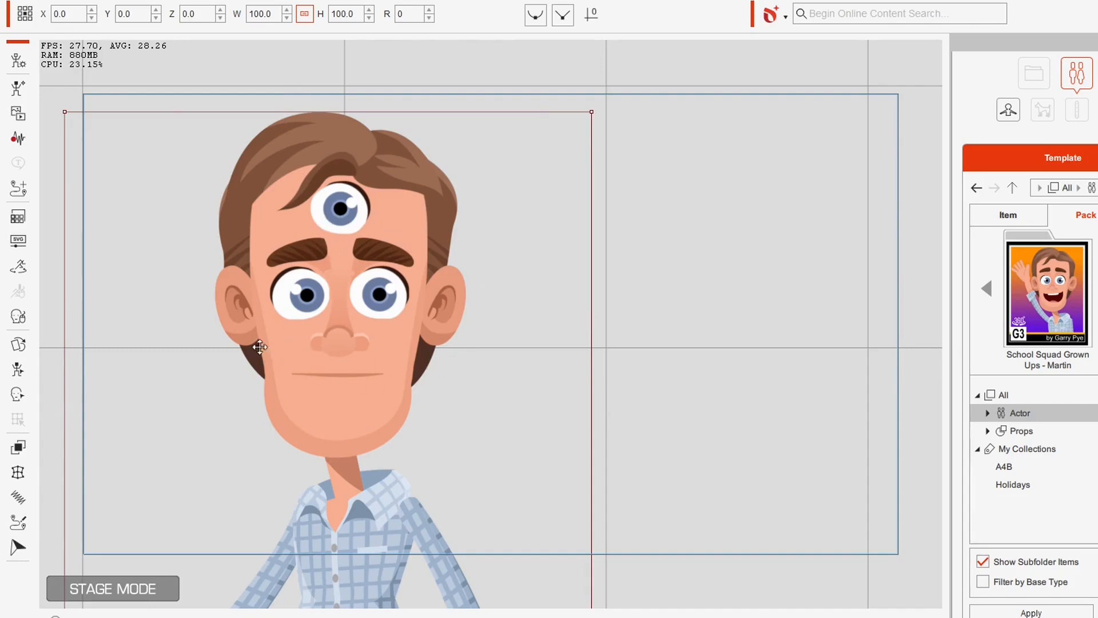
mouse_move(327, 364)
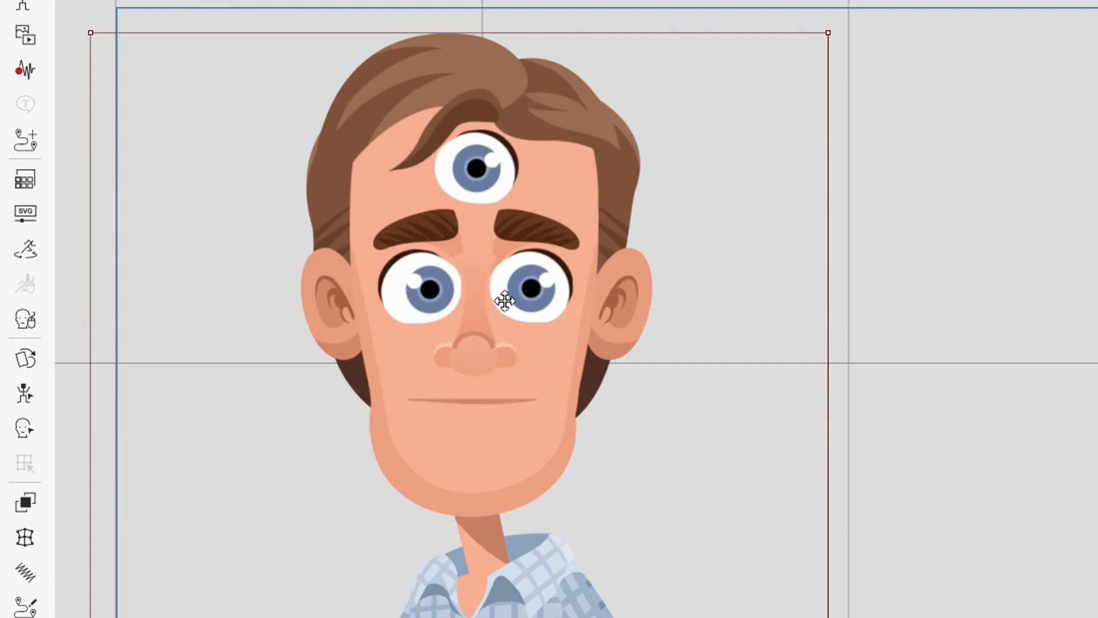
mouse_move(545, 294)
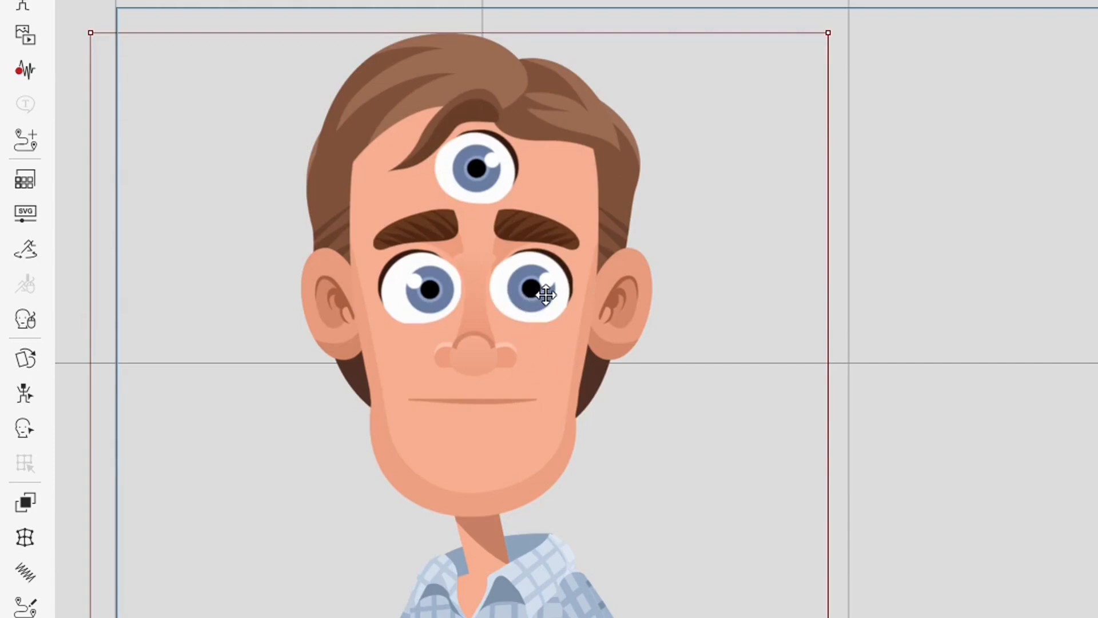
mouse_move(28, 397)
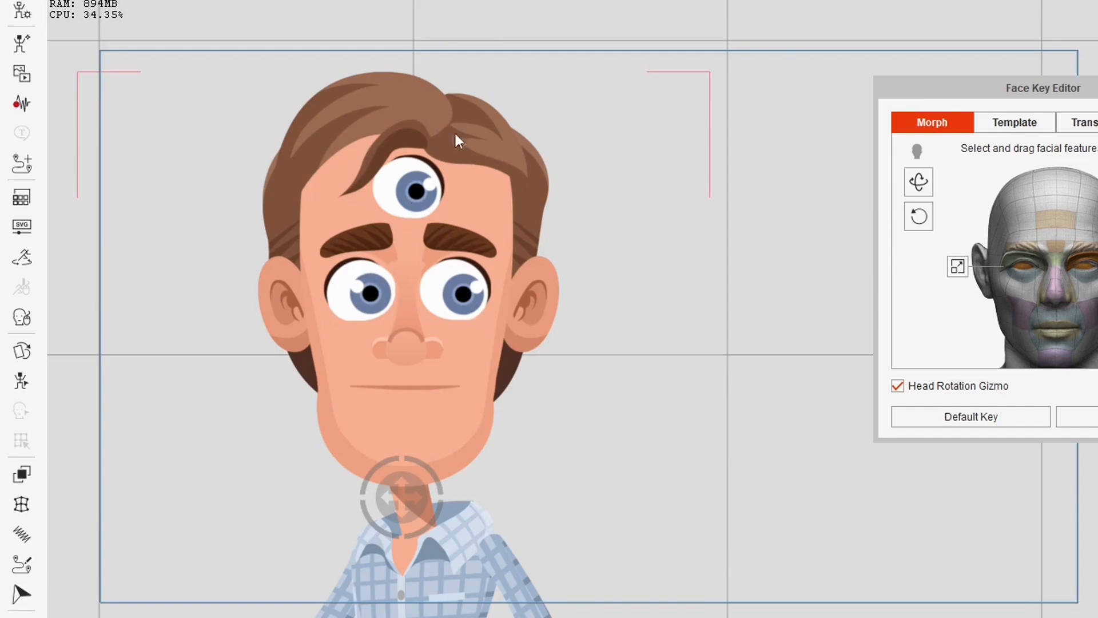
mouse_move(478, 324)
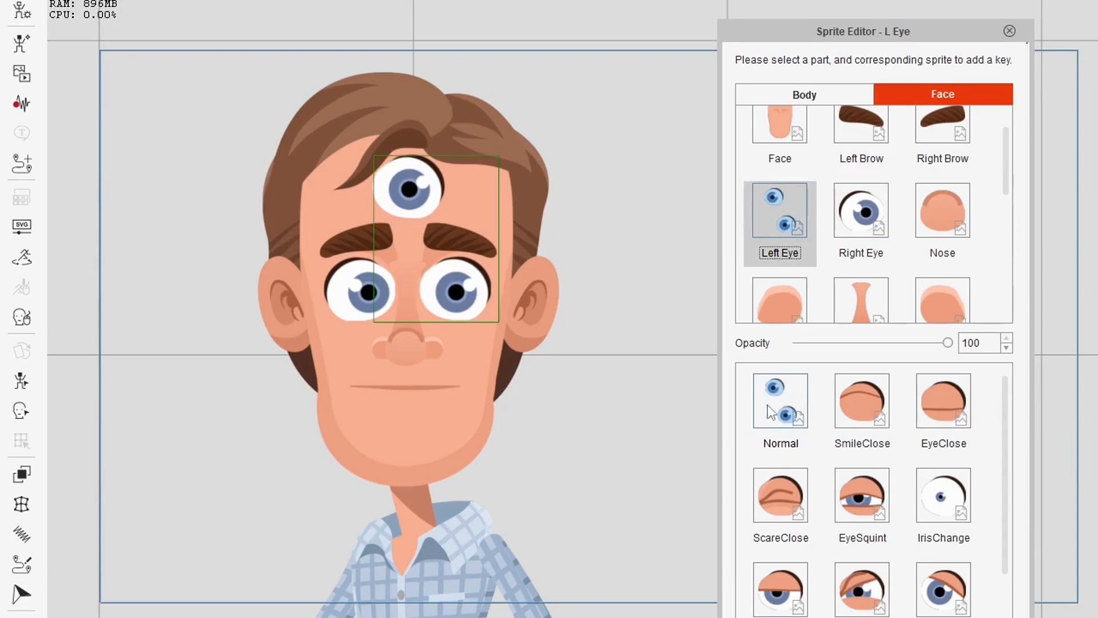
mouse_move(767, 415)
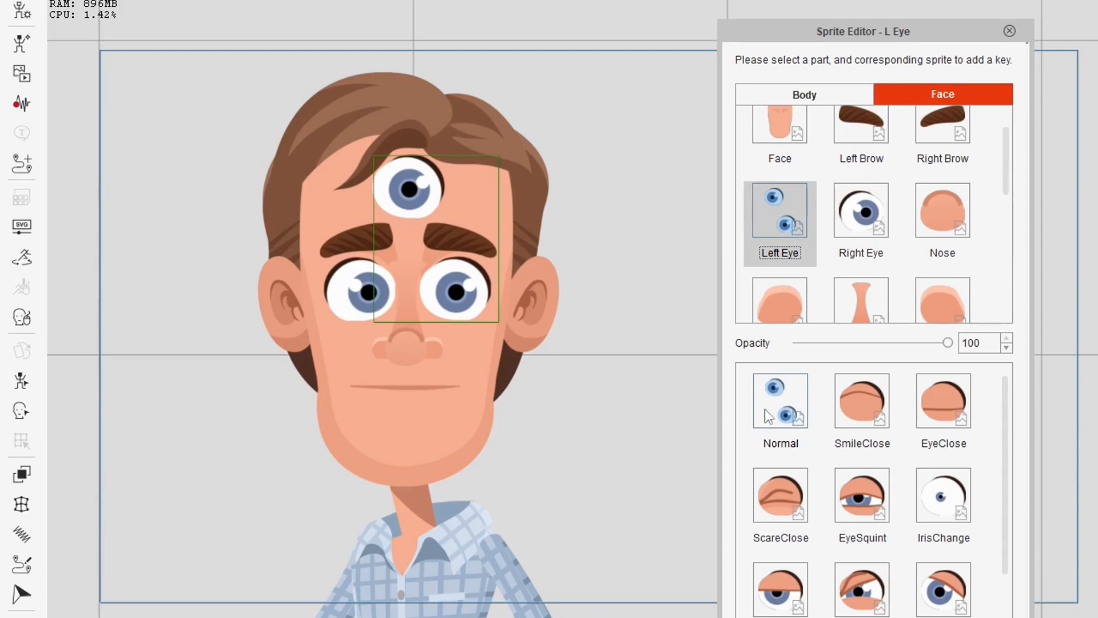
mouse_move(469, 235)
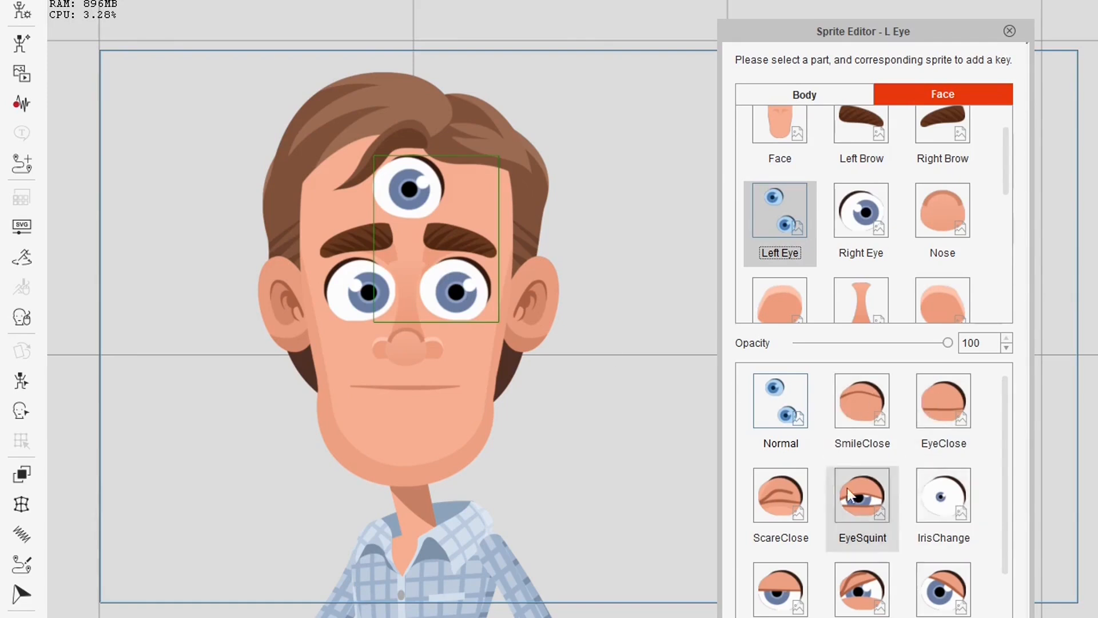
mouse_move(991, 515)
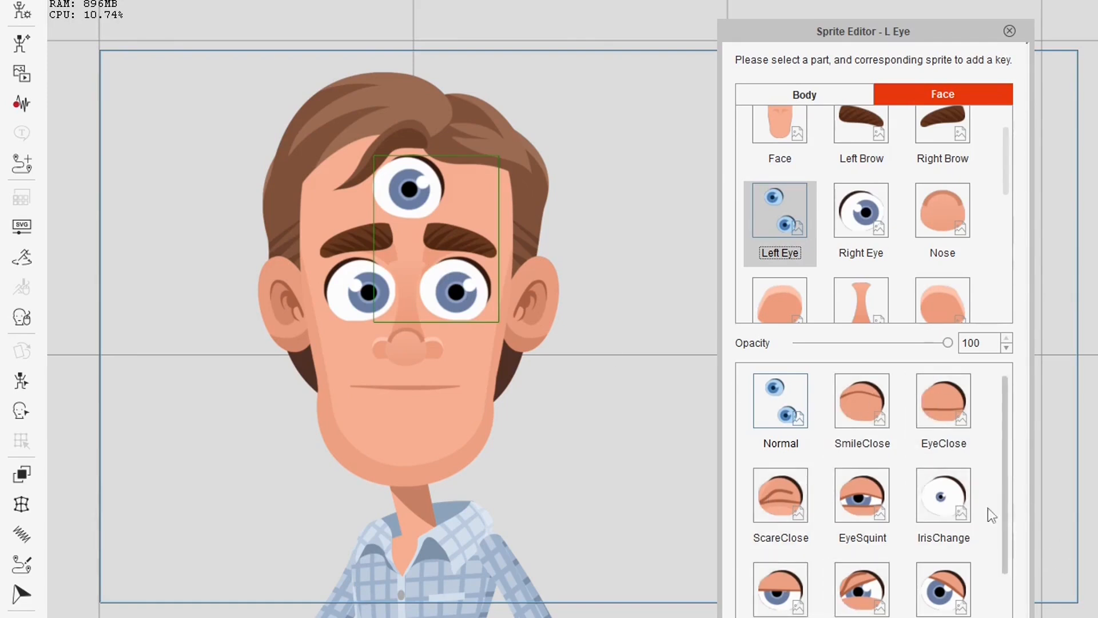
mouse_move(513, 295)
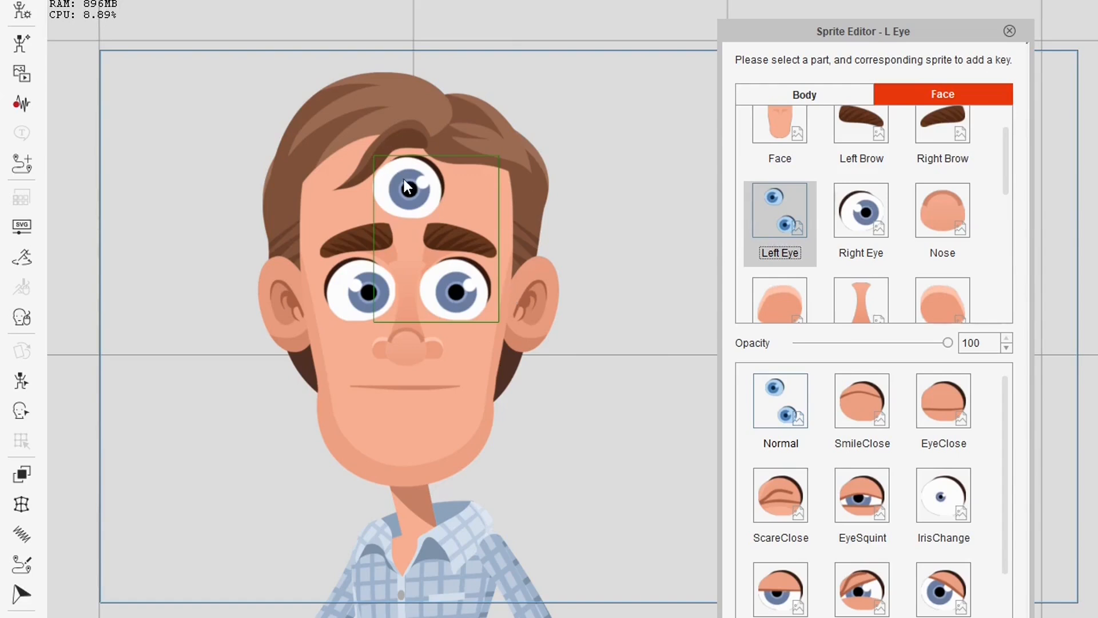
Swap the left eye to SmileClose, restore Normal, then exit the Sprite Editor.
click(862, 400)
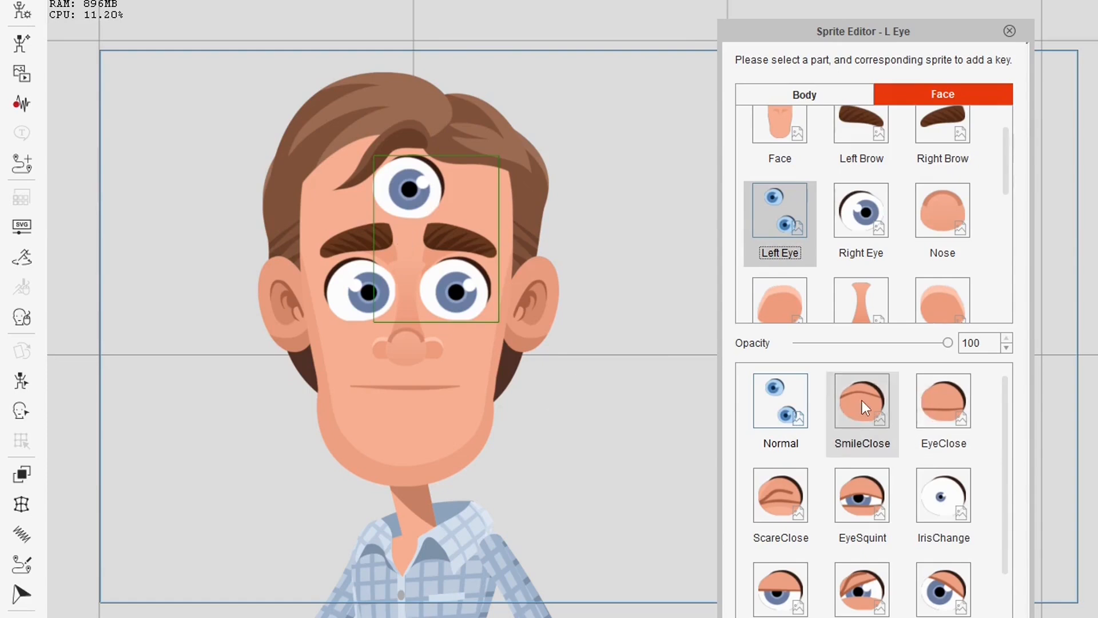
click(862, 400)
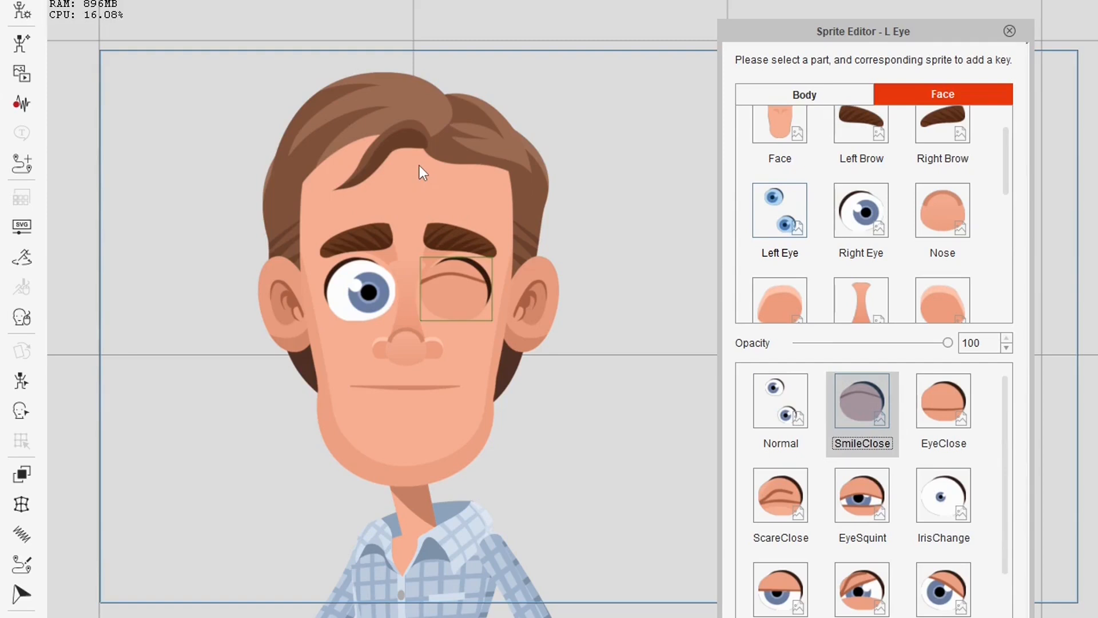
mouse_move(378, 252)
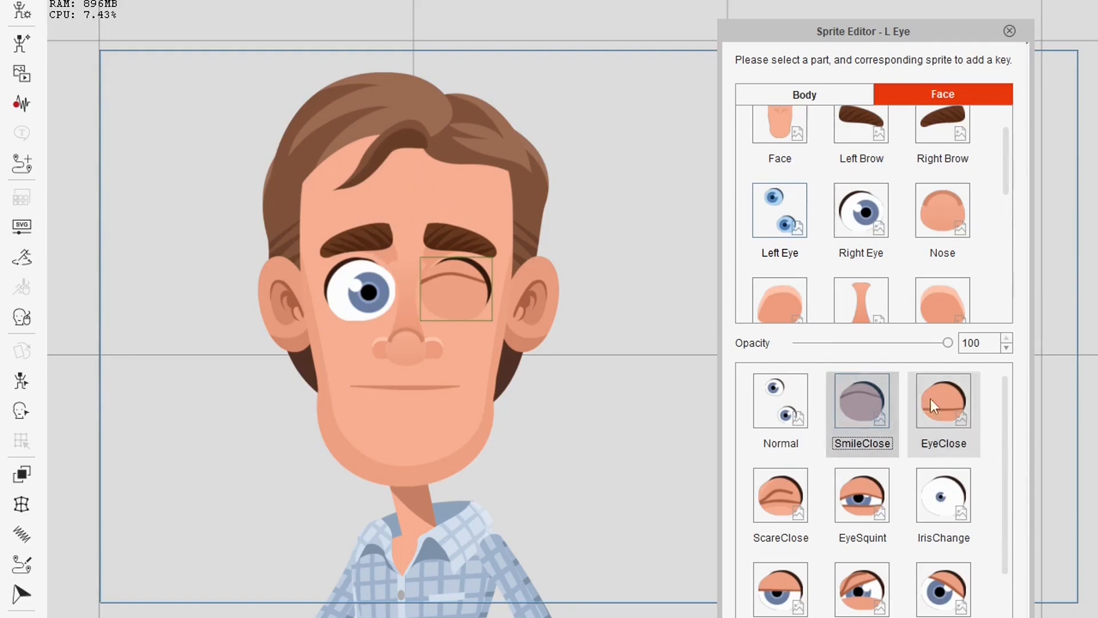
mouse_move(781, 413)
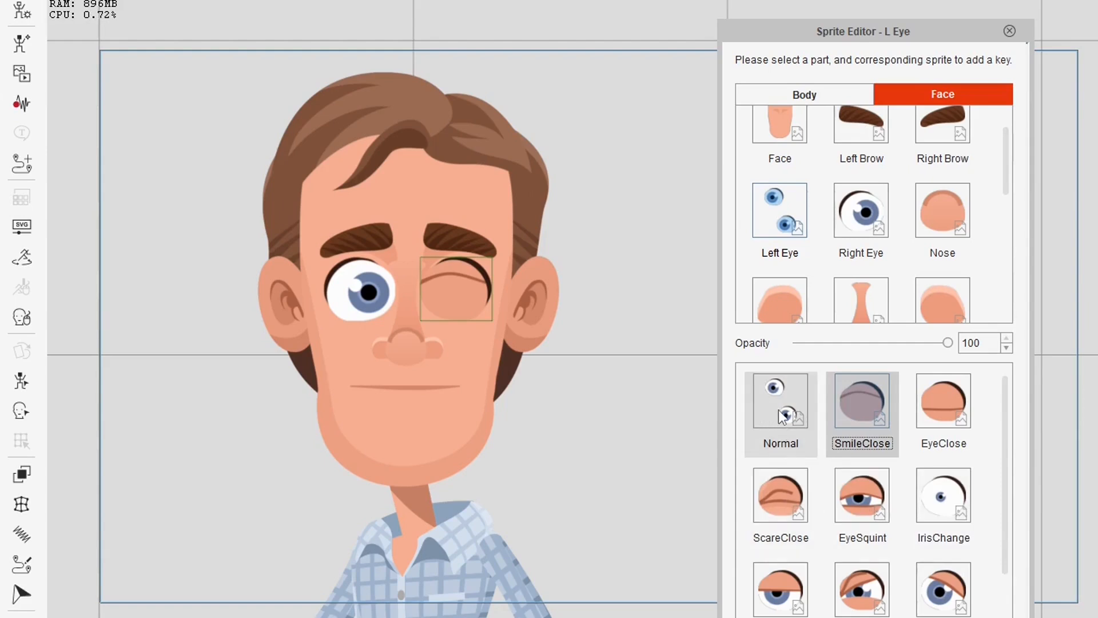
click(780, 399)
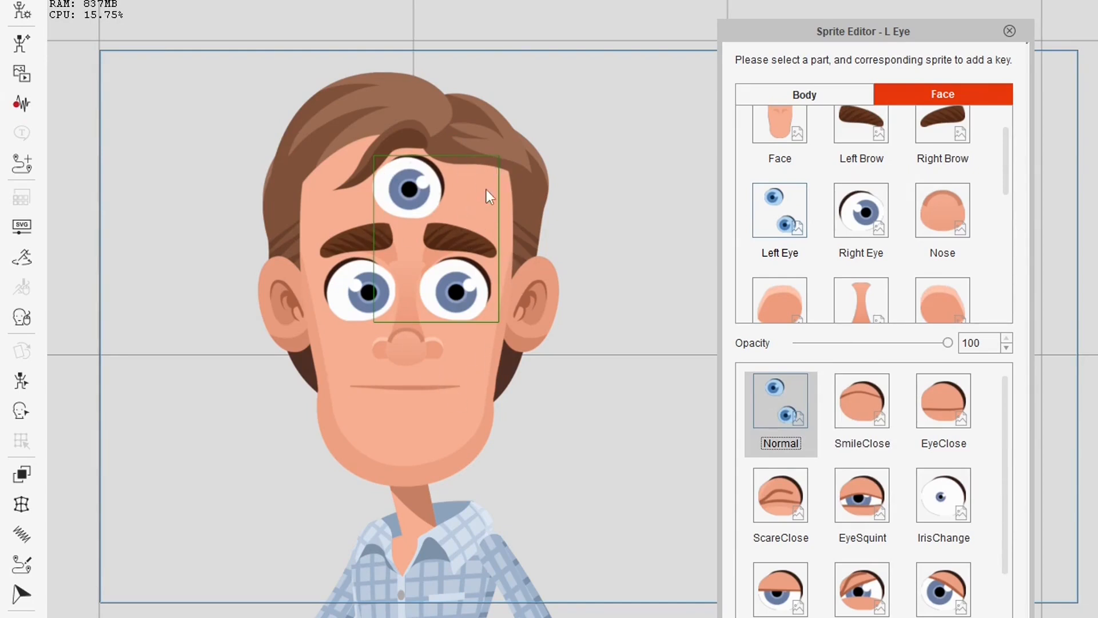
mouse_move(531, 315)
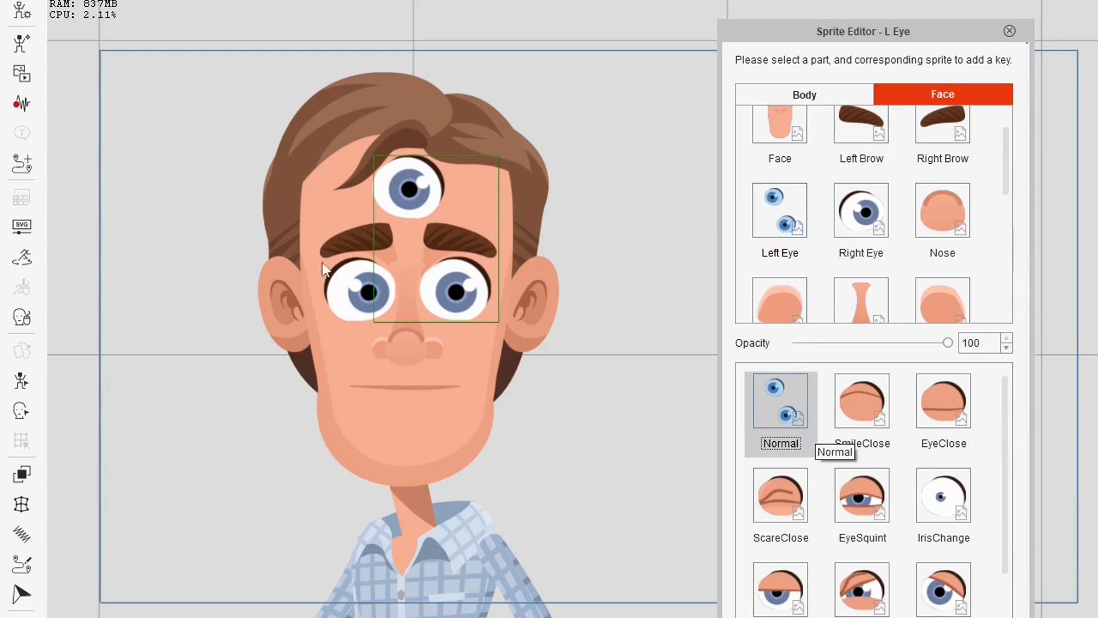
mouse_move(546, 274)
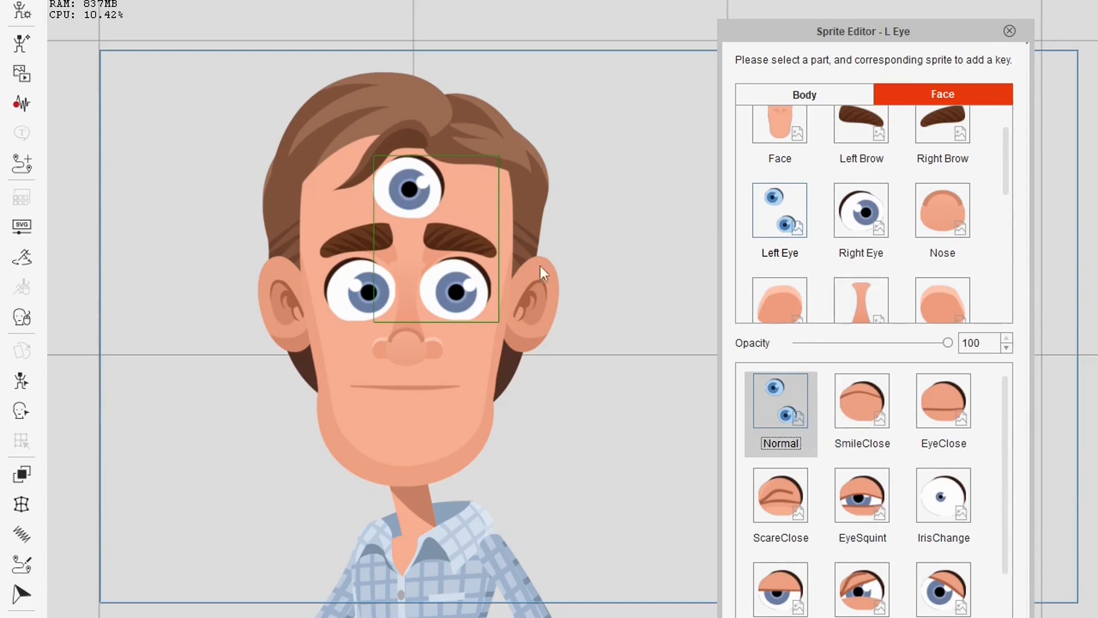
click(1008, 31)
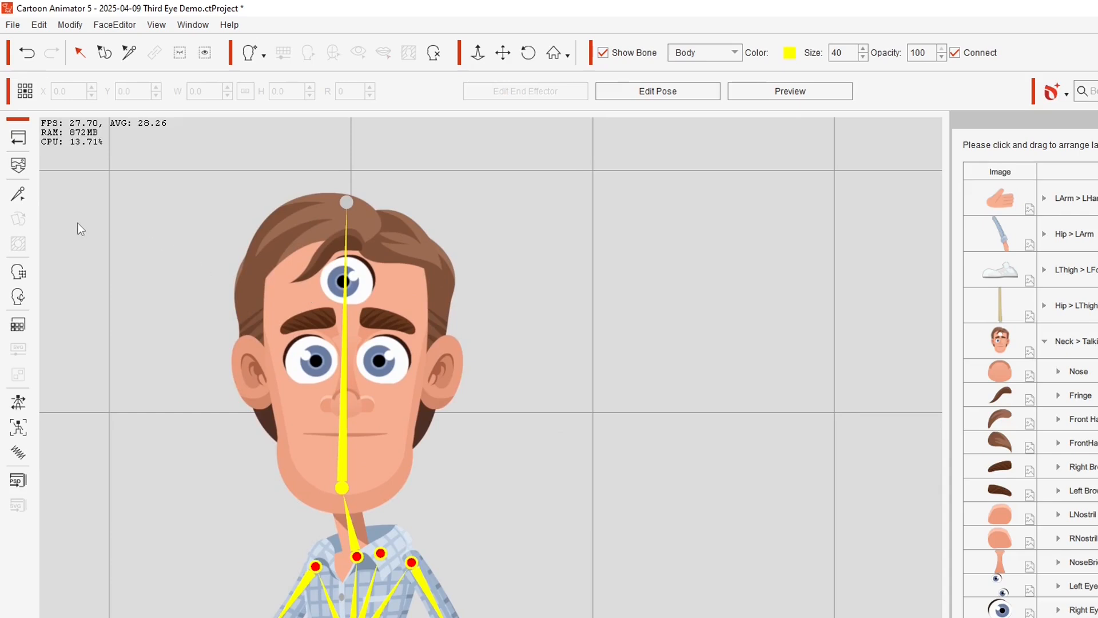
mouse_move(696, 63)
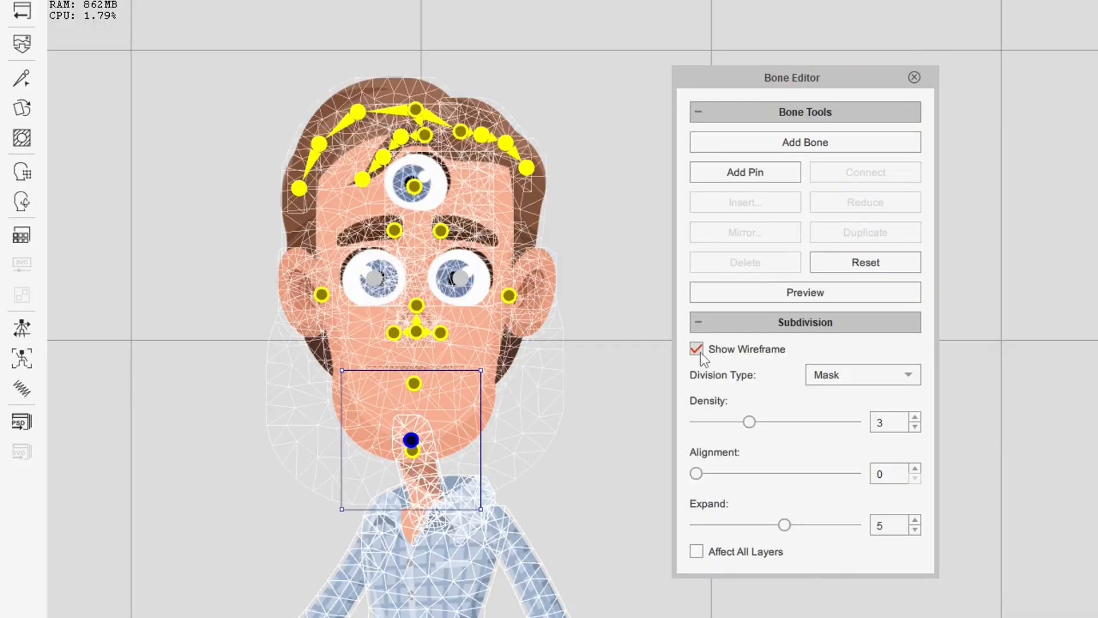
Select the L Eye layer and isolate it for mesh editing.
click(459, 279)
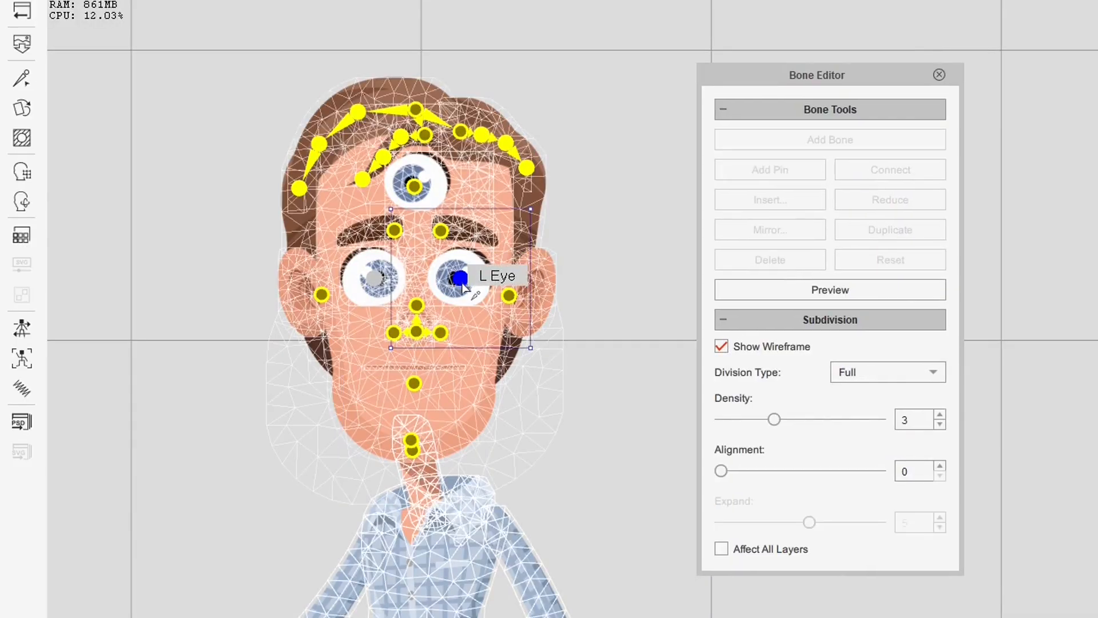
mouse_move(711, 381)
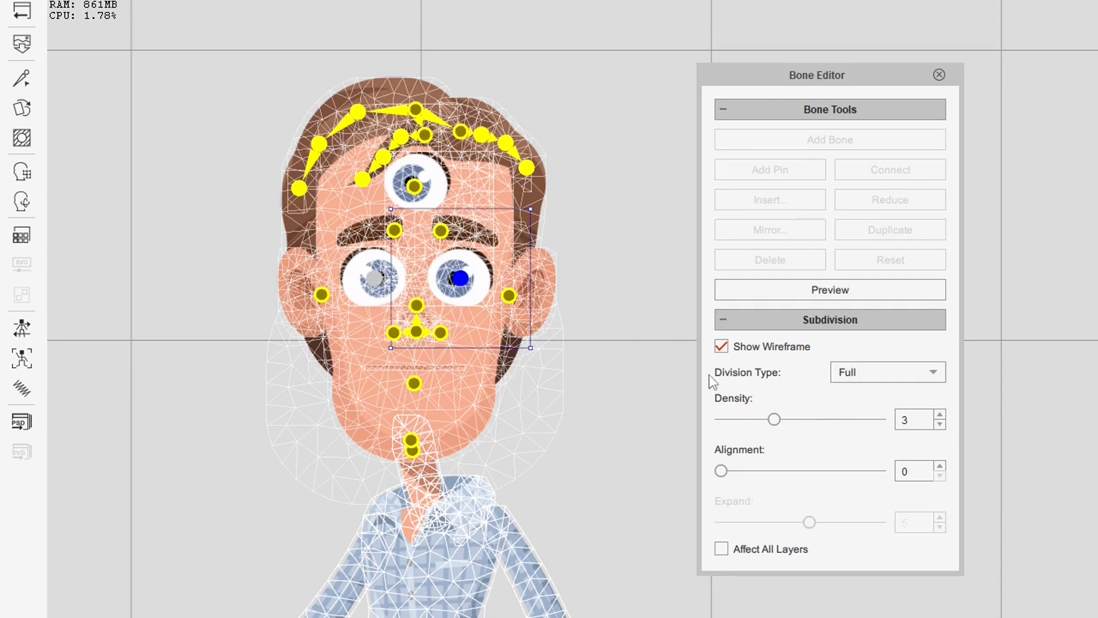
mouse_move(889, 387)
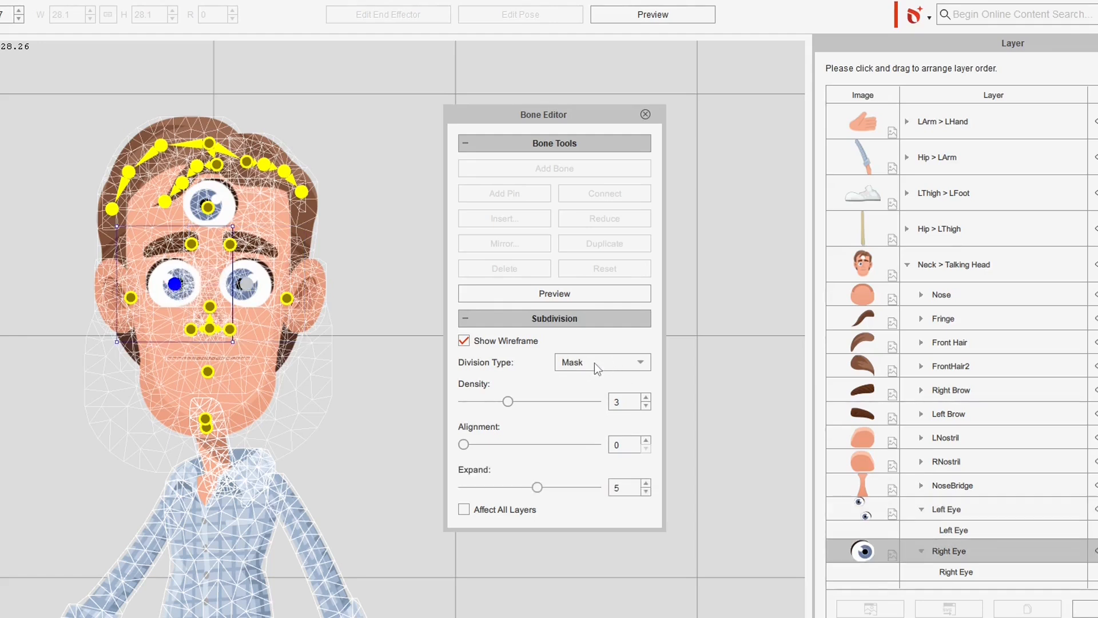
mouse_move(132, 57)
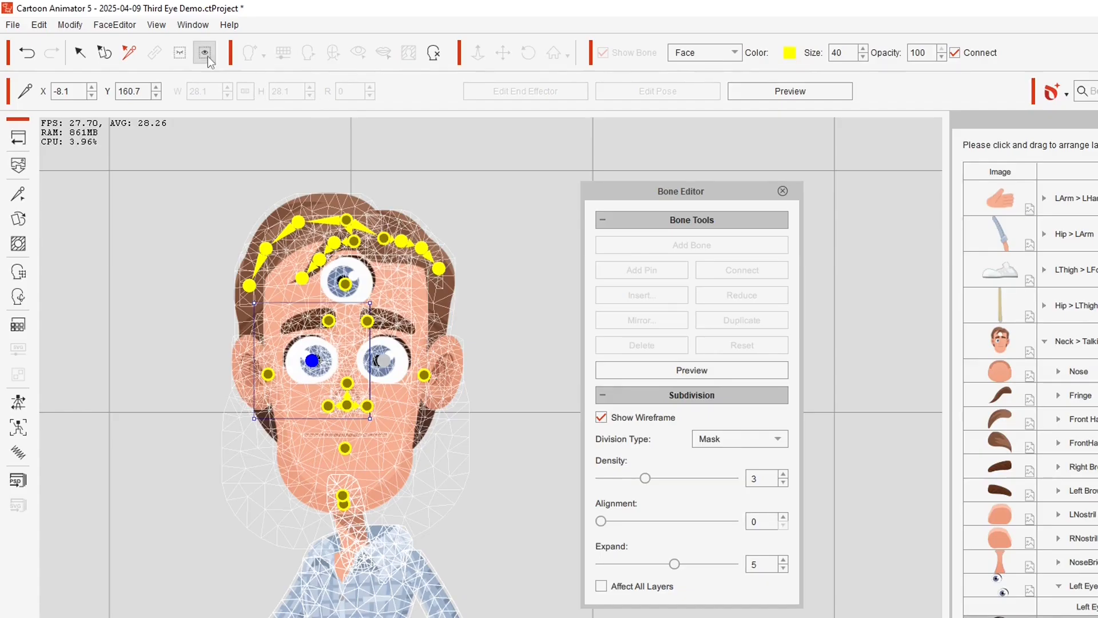
click(204, 52)
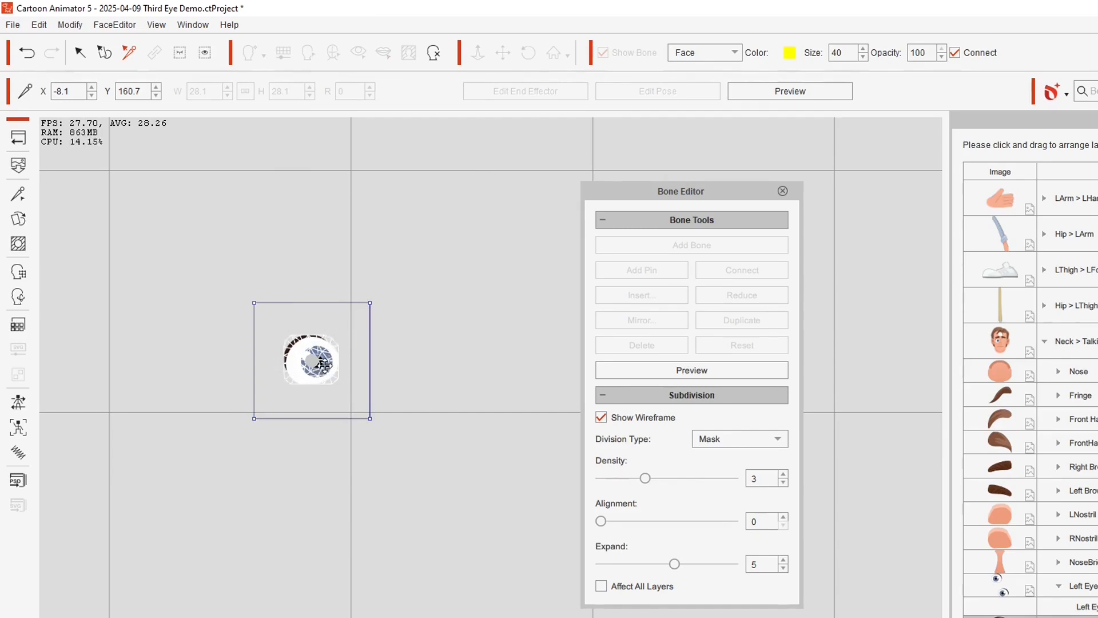
mouse_move(270, 259)
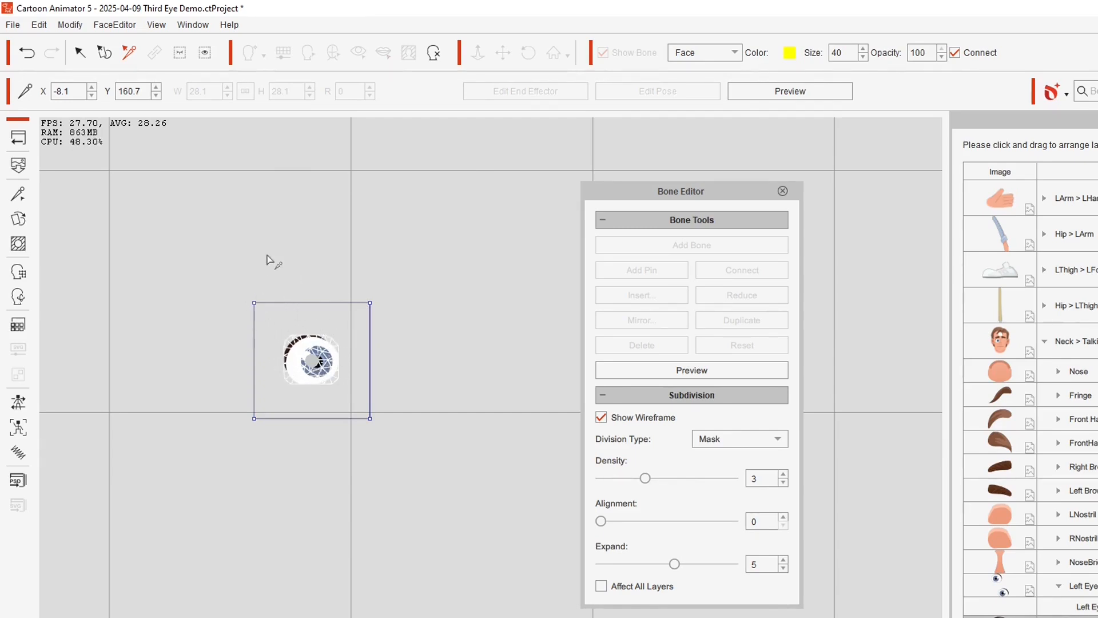
mouse_move(277, 312)
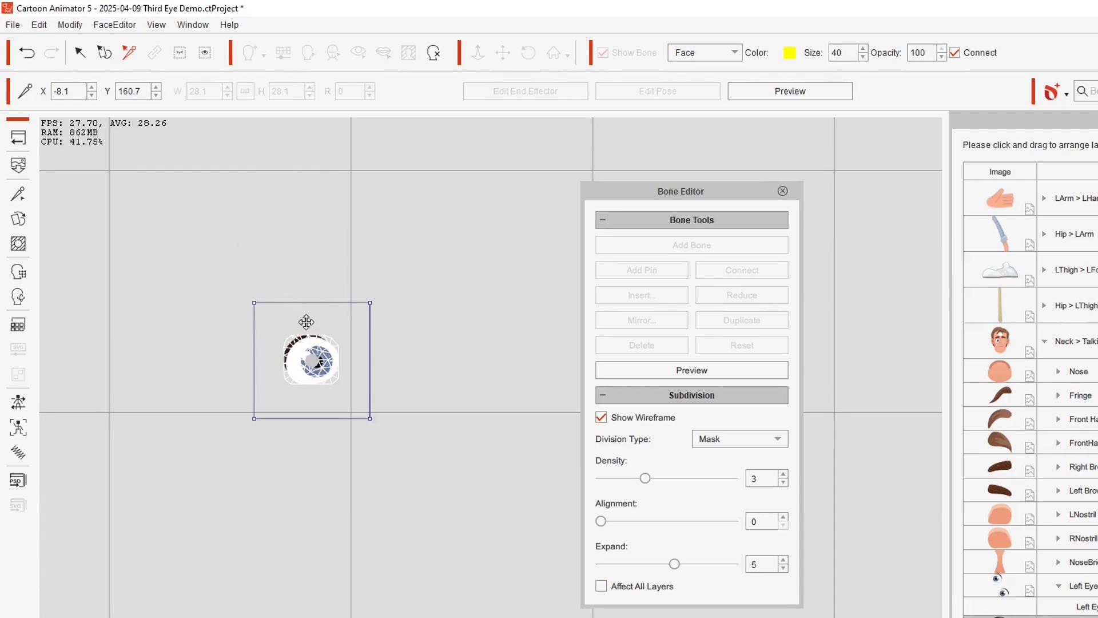
mouse_move(396, 380)
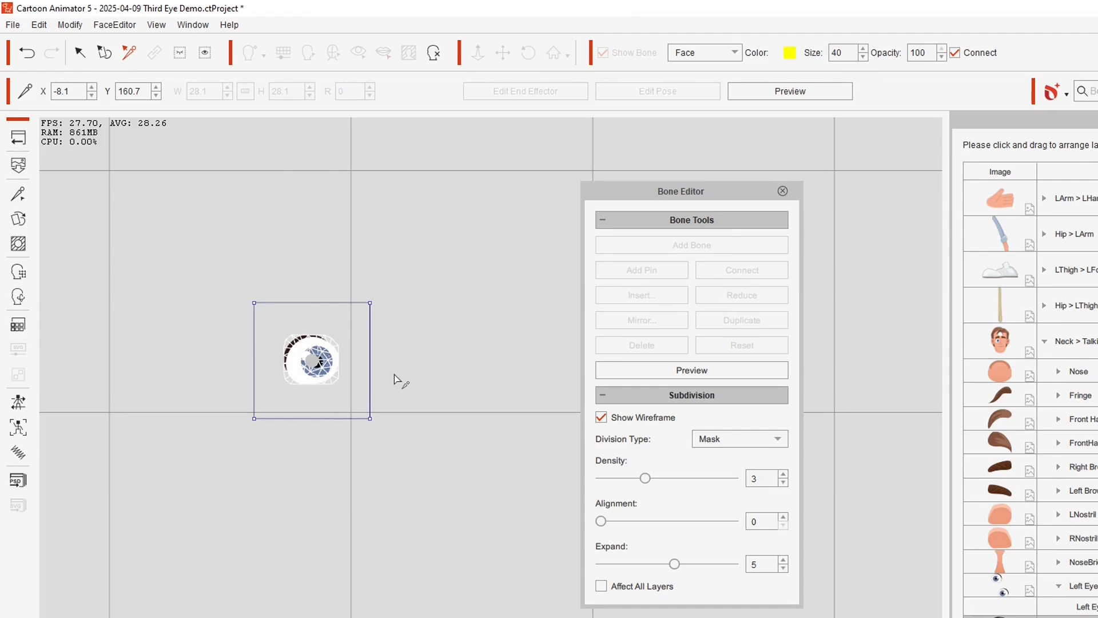
mouse_move(564, 427)
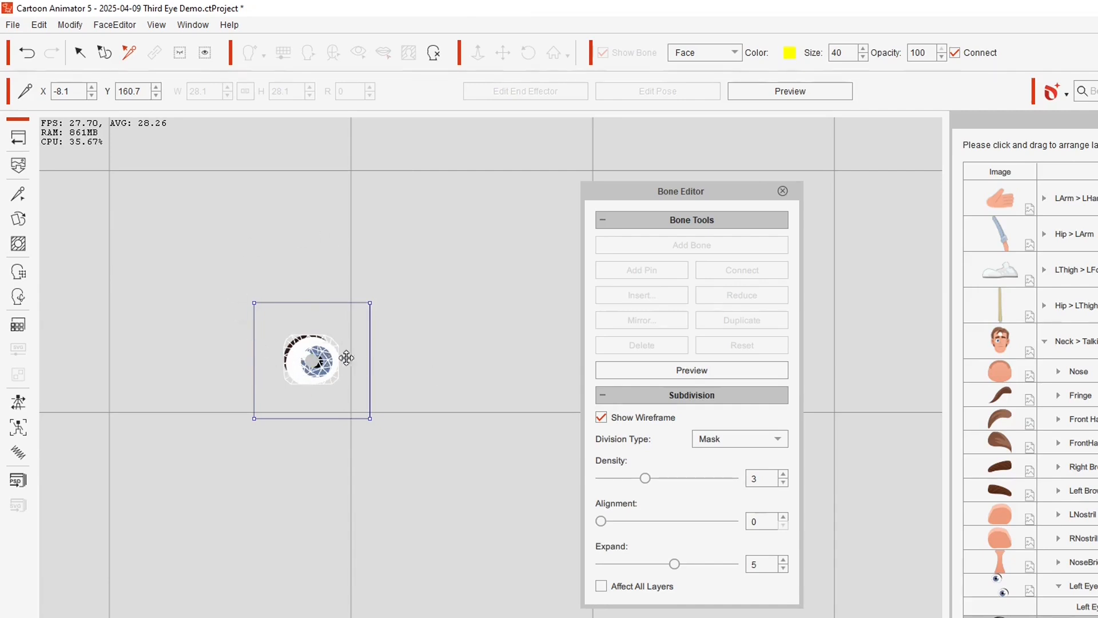
mouse_move(739, 459)
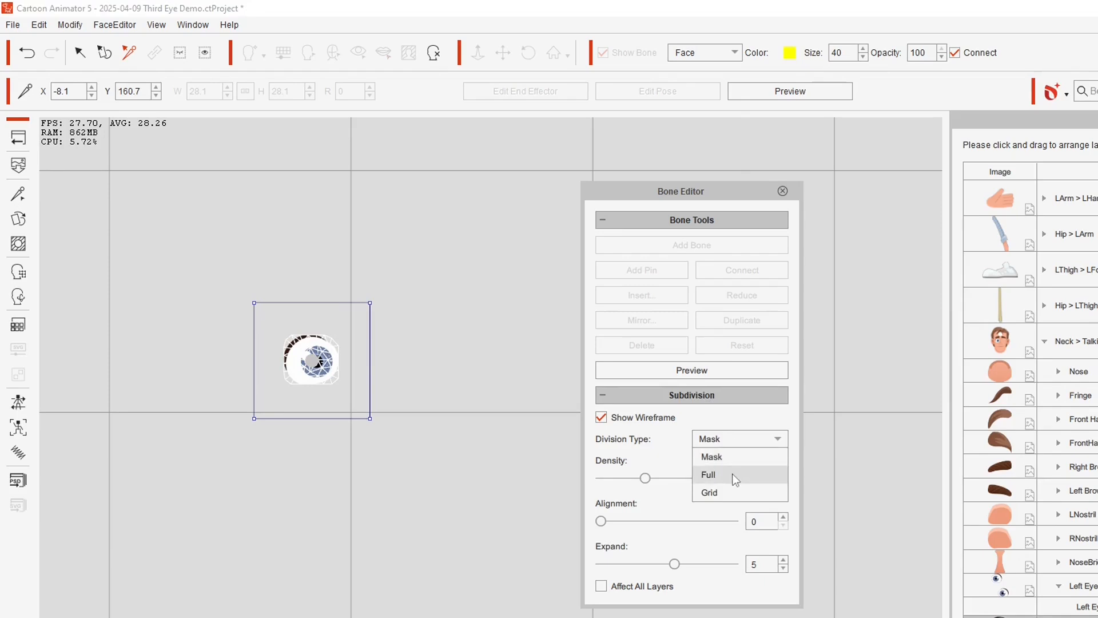
Set the selected eye sprite's mesh Division Type to Full.
click(707, 474)
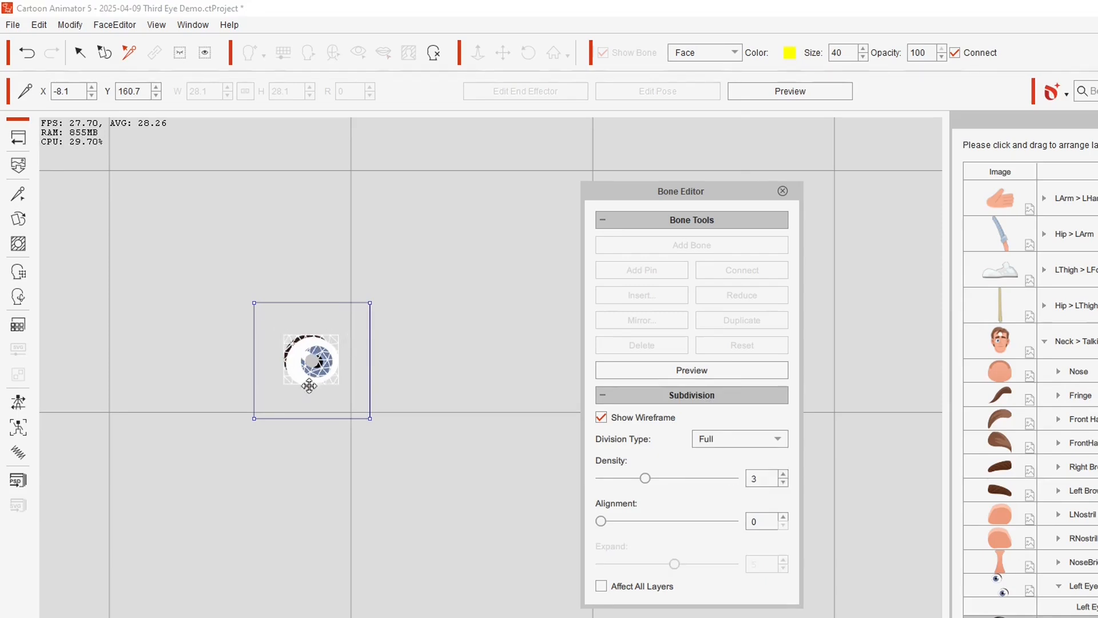
mouse_move(305, 343)
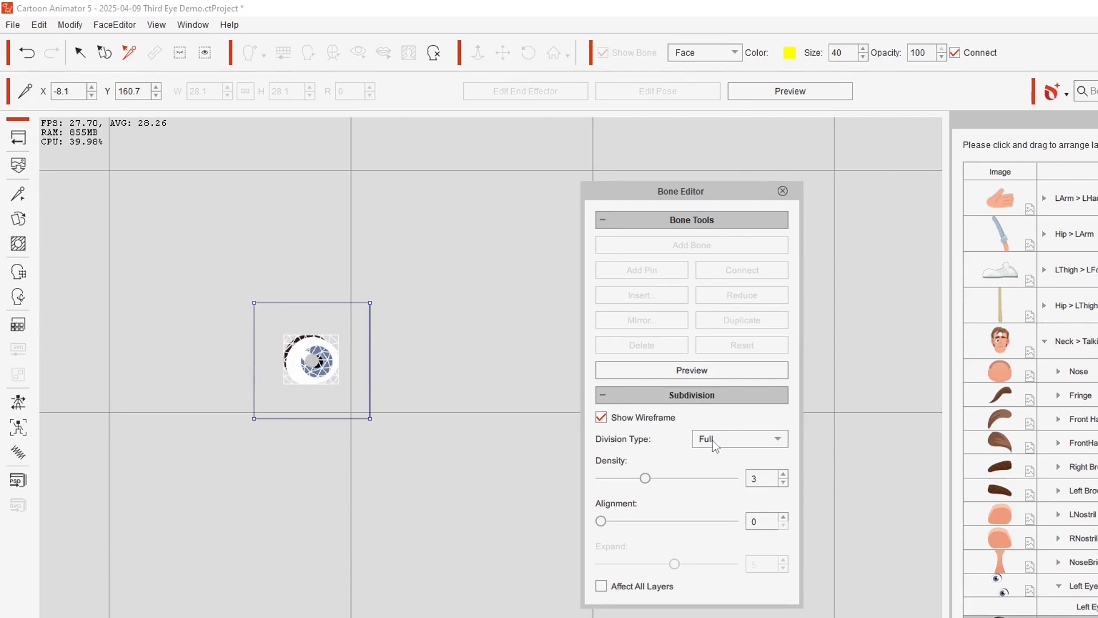
click(737, 439)
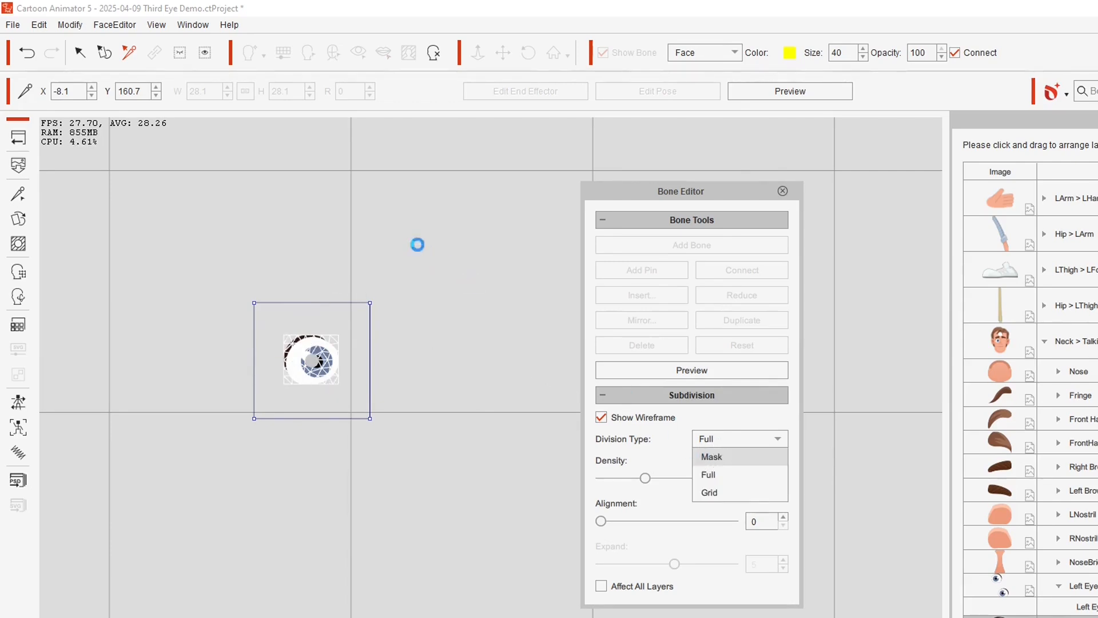
click(710, 456)
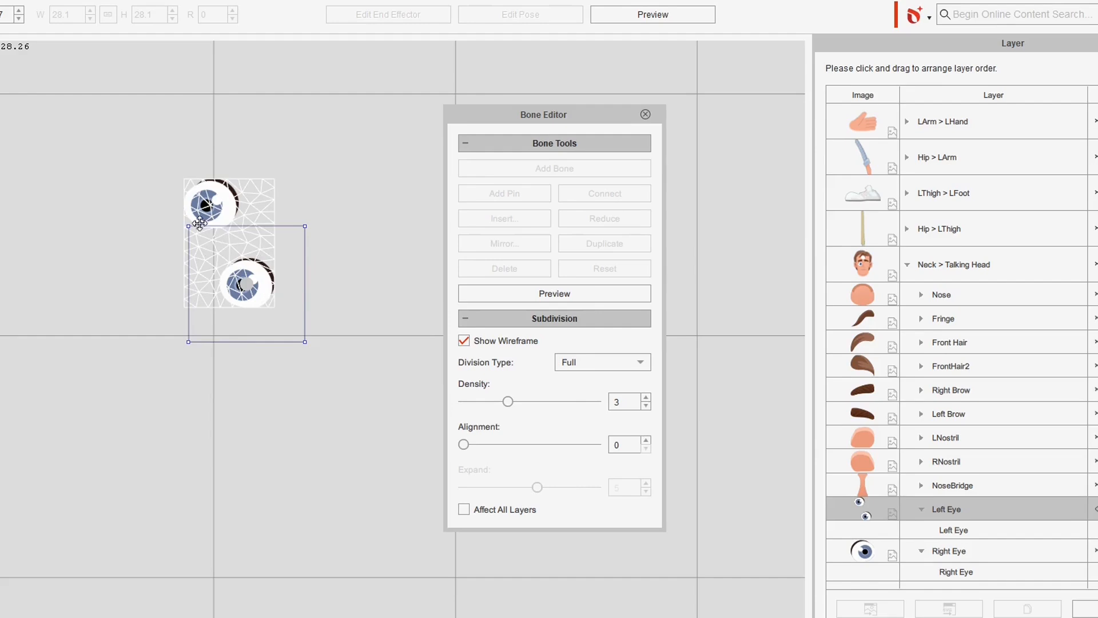
mouse_move(196, 219)
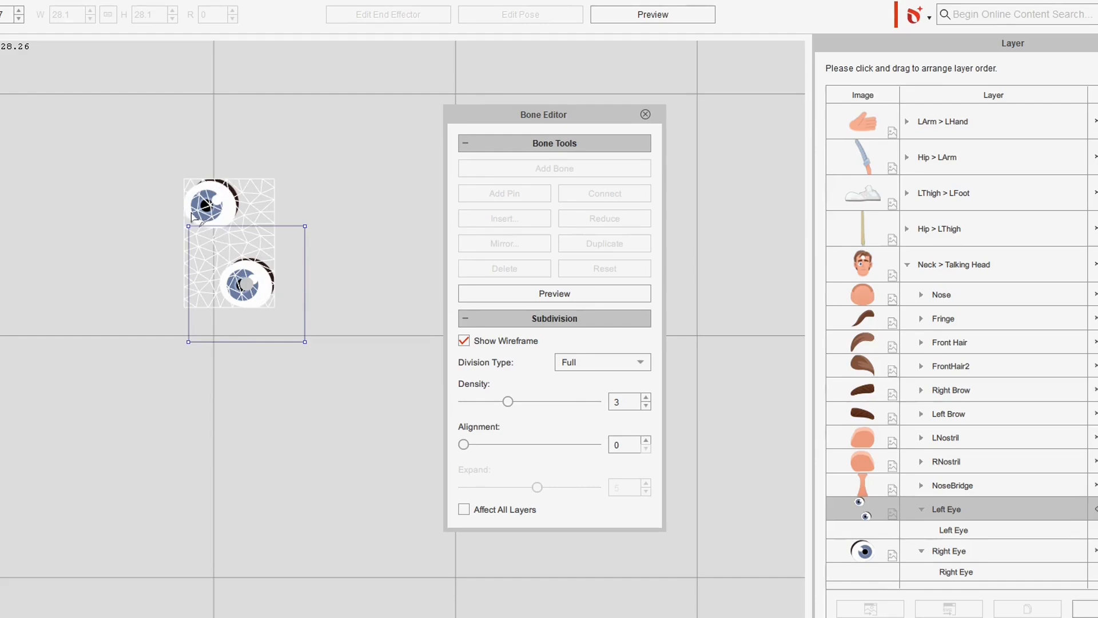
mouse_move(190, 256)
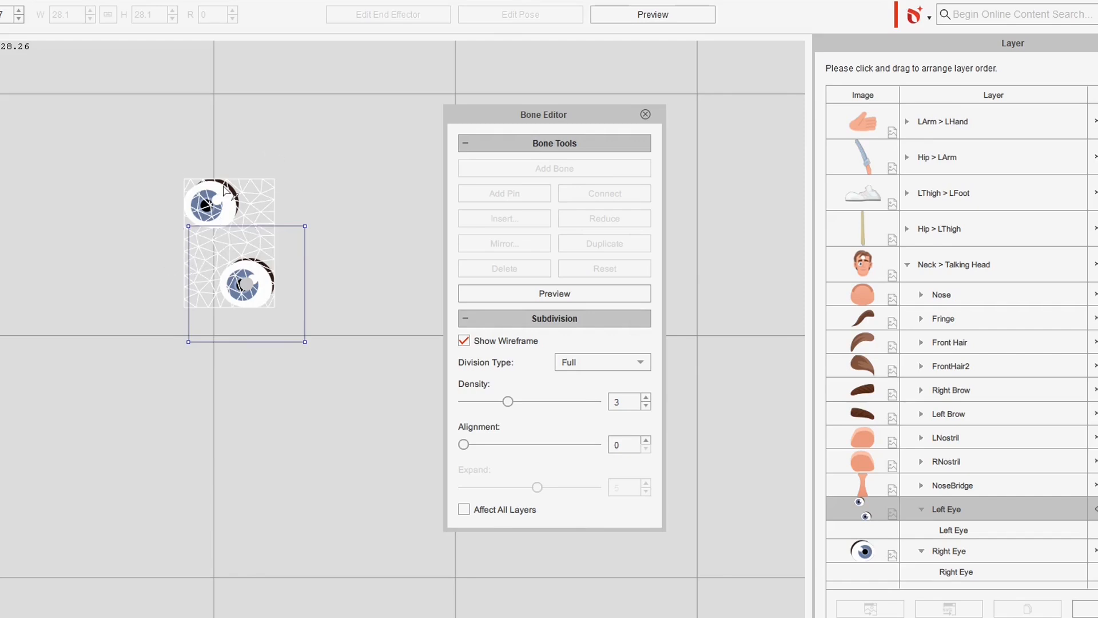
mouse_move(256, 284)
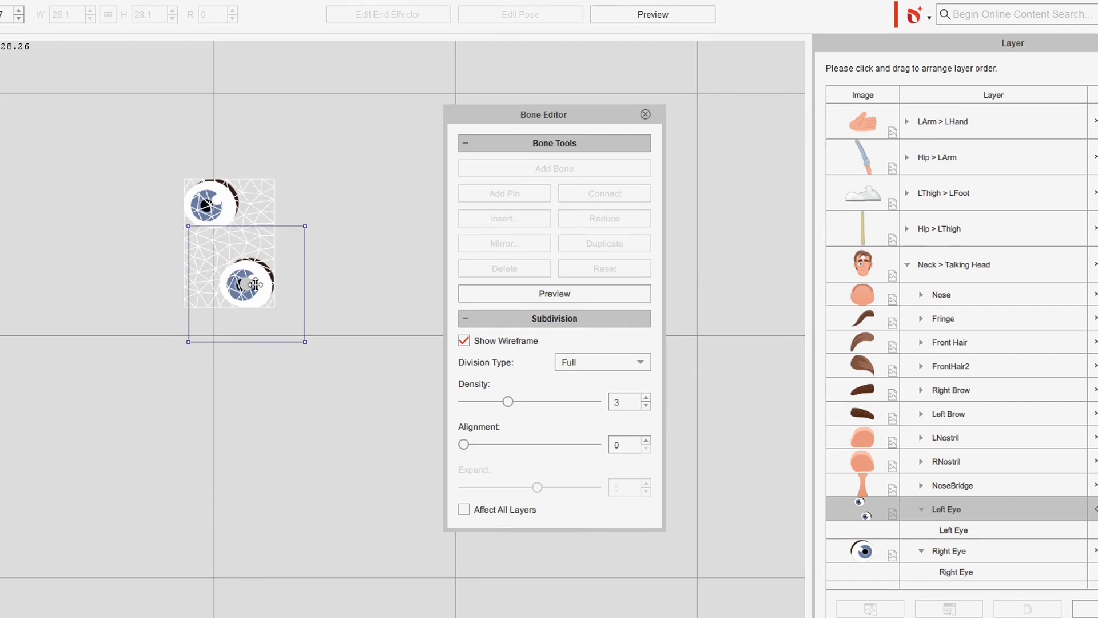
mouse_move(552, 383)
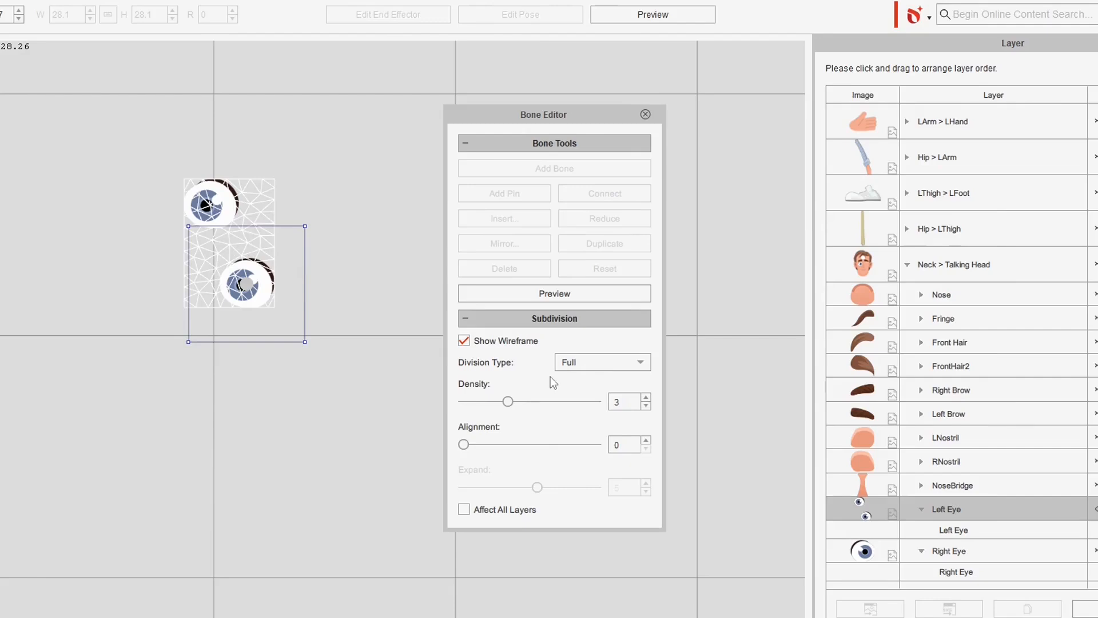
Close the Bone Editor to return to Martin's rigged face.
click(645, 114)
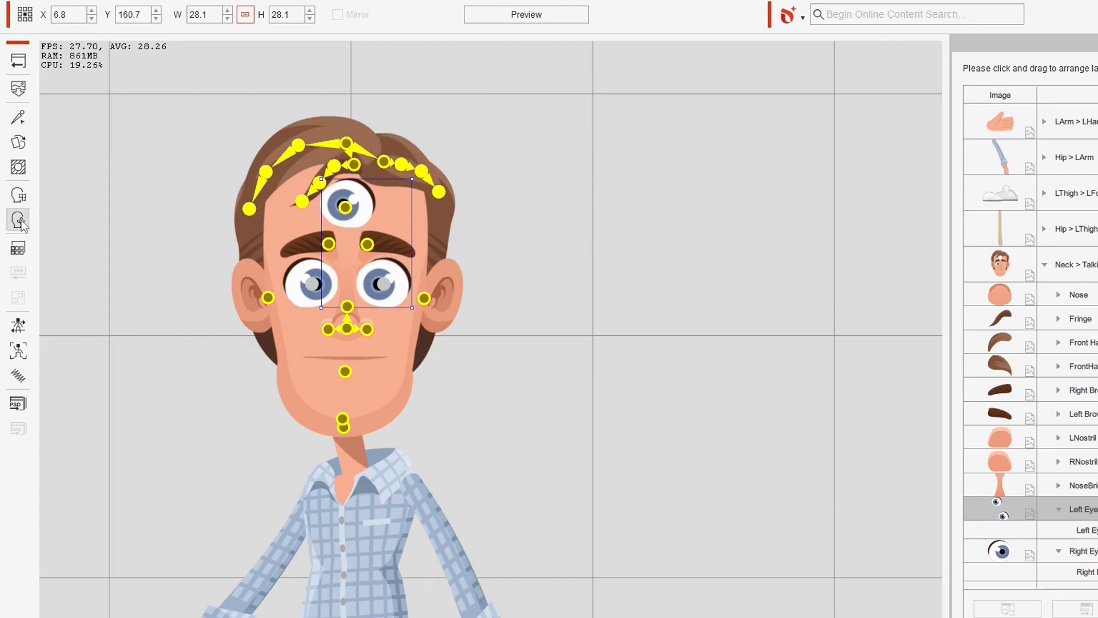
Open Facial Animation Setup and reshape eye expressions, including Cheek Raise Left.
click(18, 219)
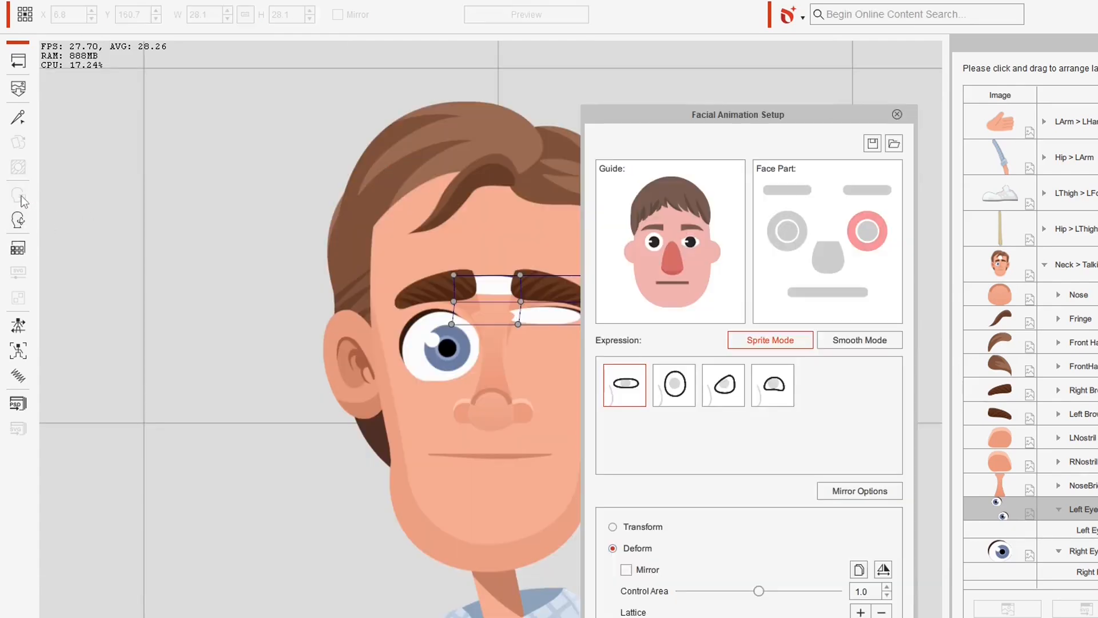
mouse_move(795, 78)
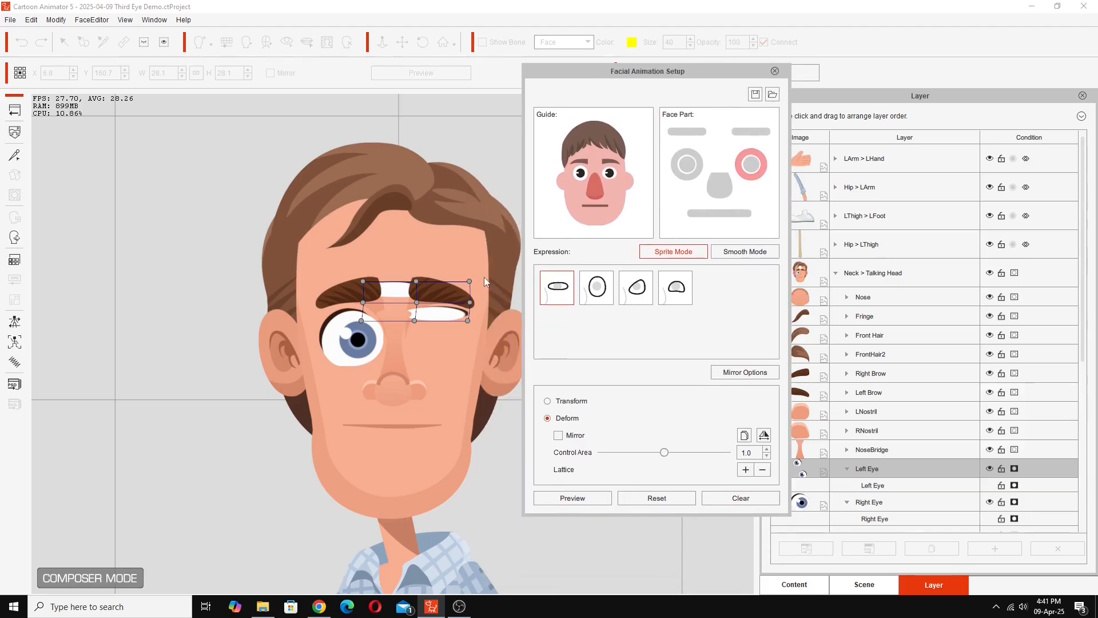
mouse_move(521, 282)
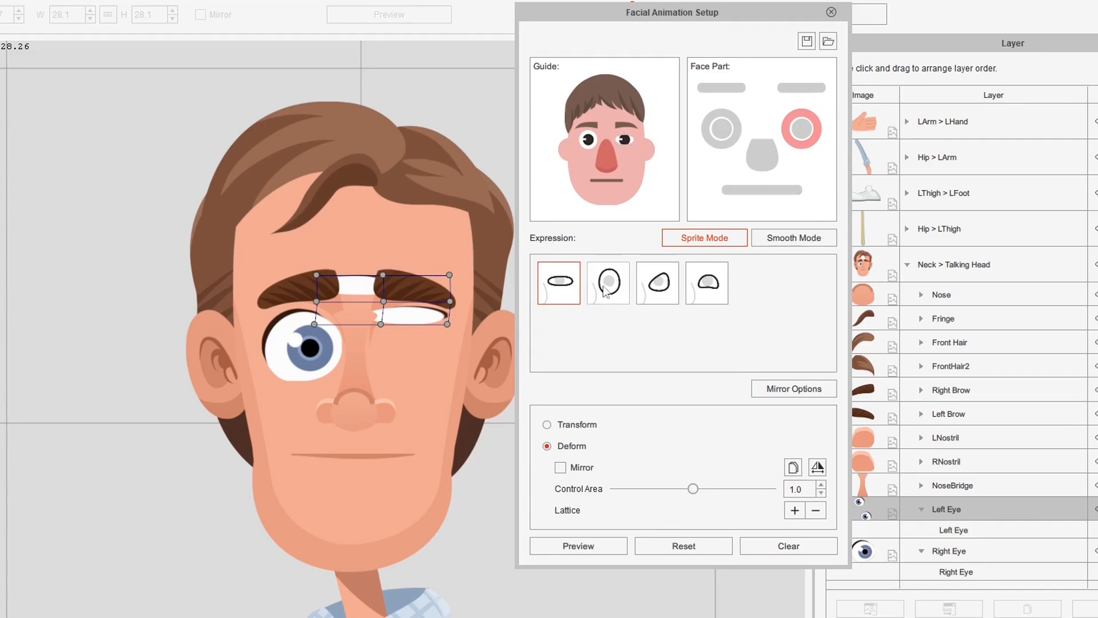
click(656, 282)
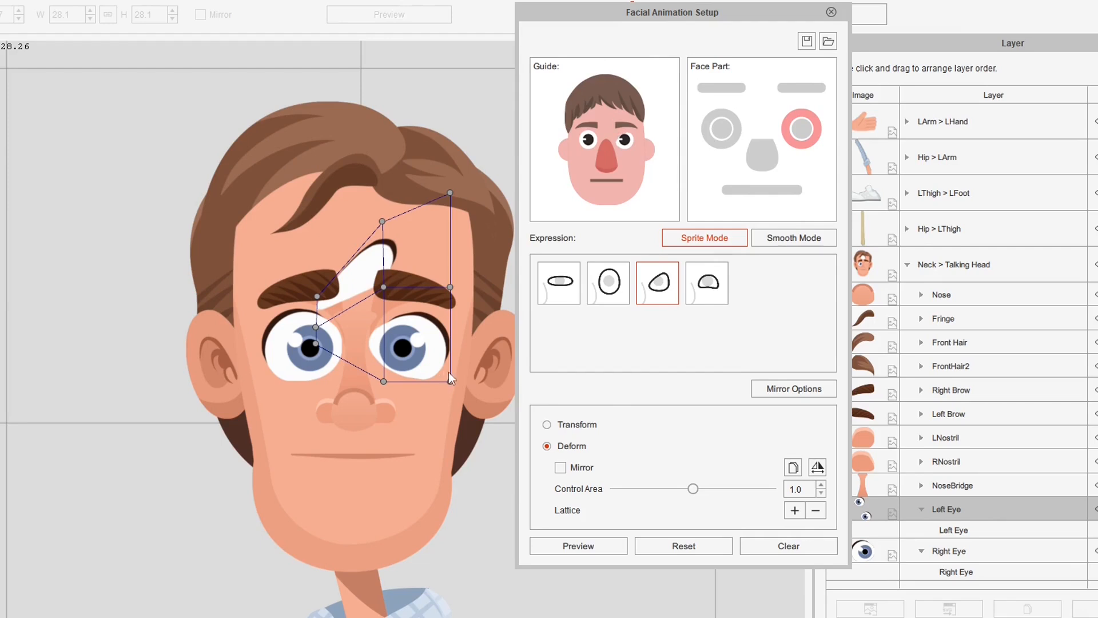
mouse_move(595, 260)
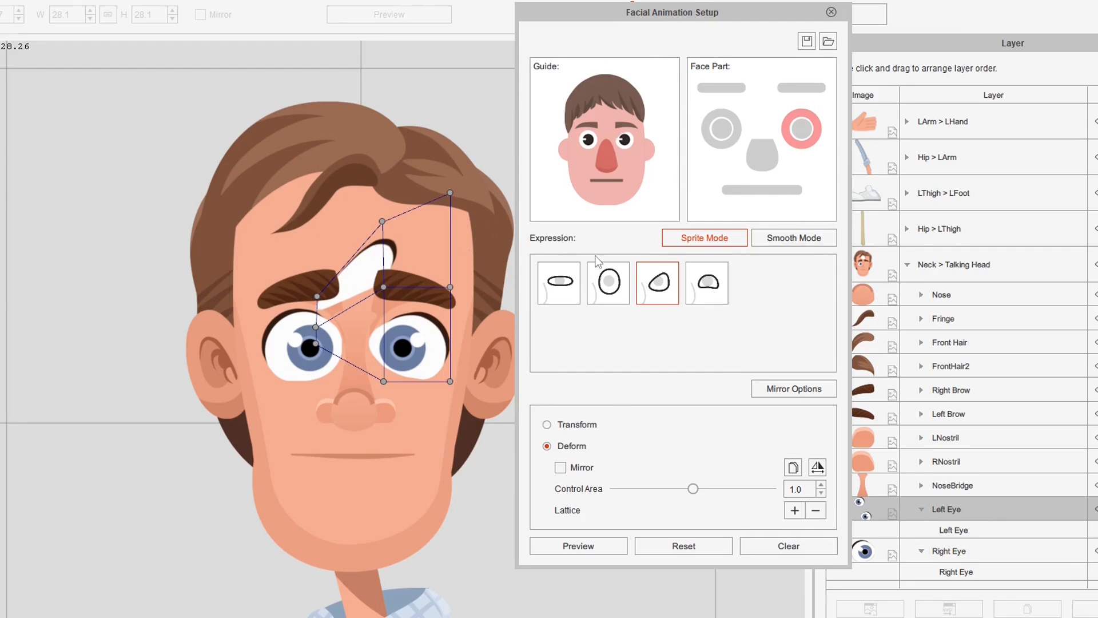
click(707, 282)
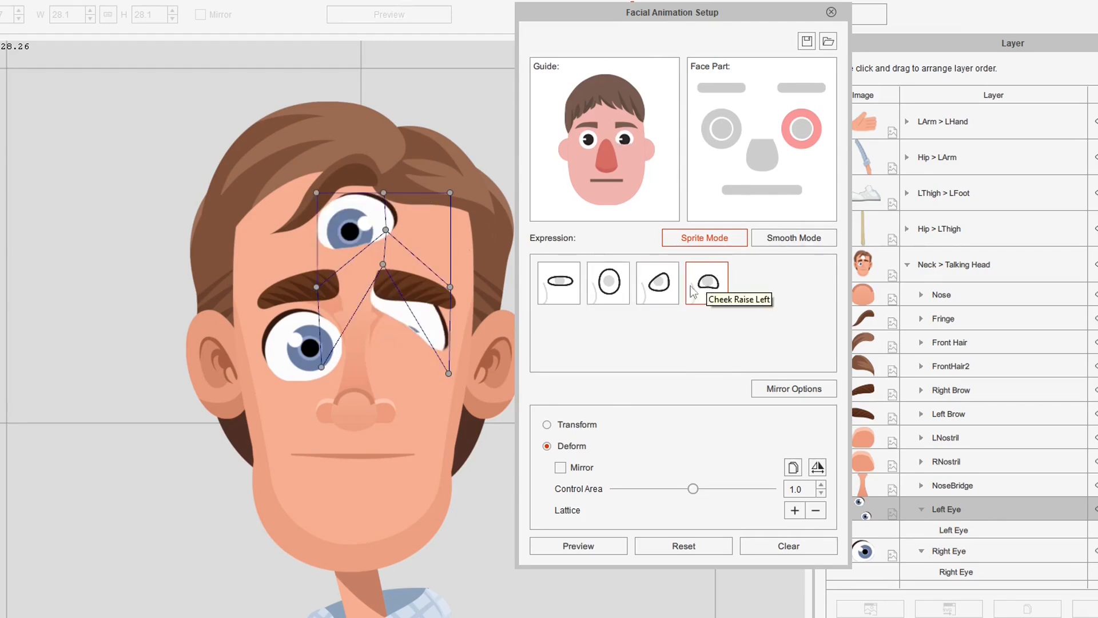
mouse_move(537, 385)
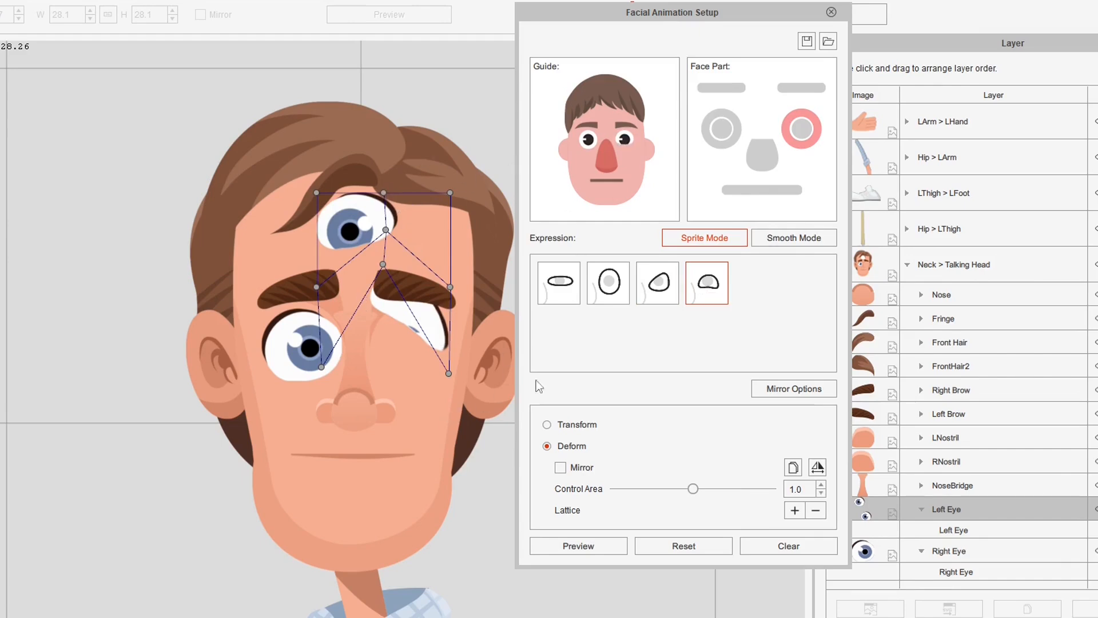
mouse_move(460, 204)
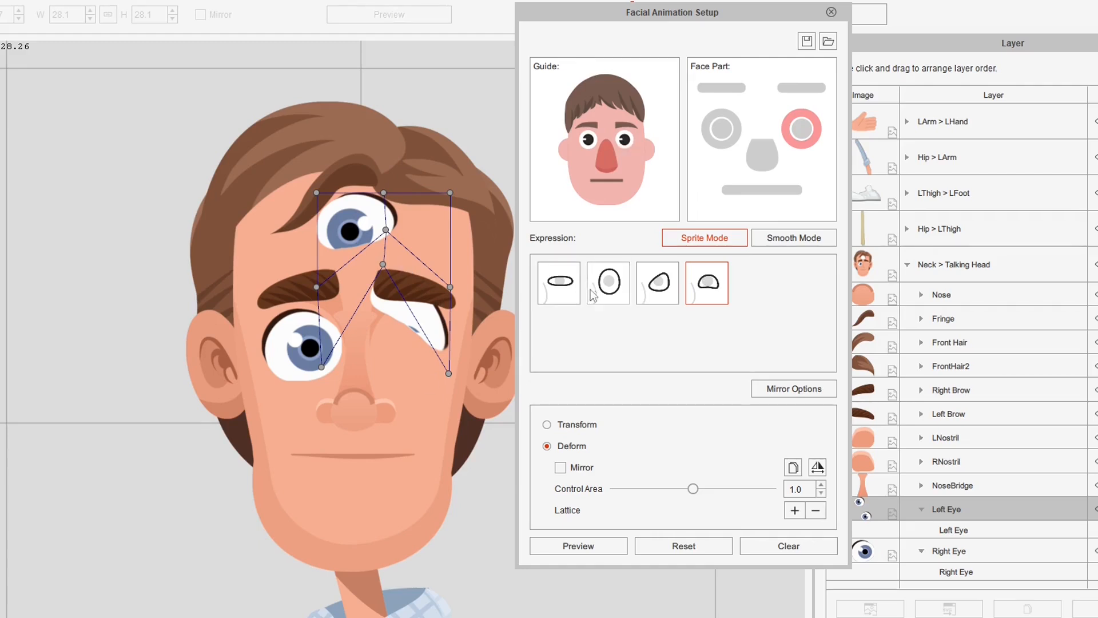
mouse_move(706, 283)
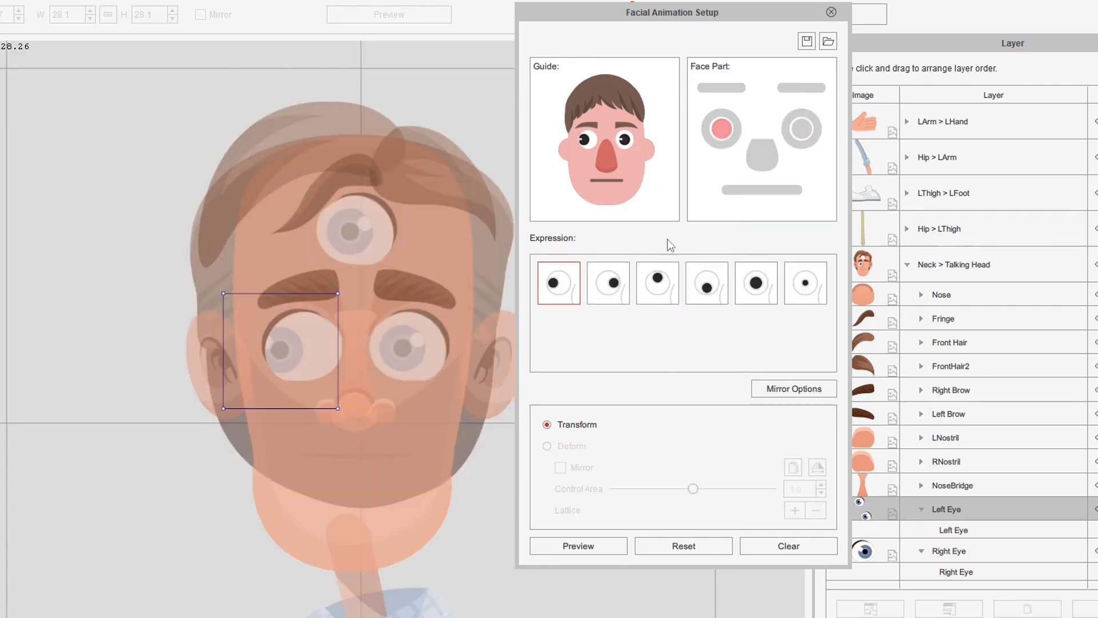
click(546, 446)
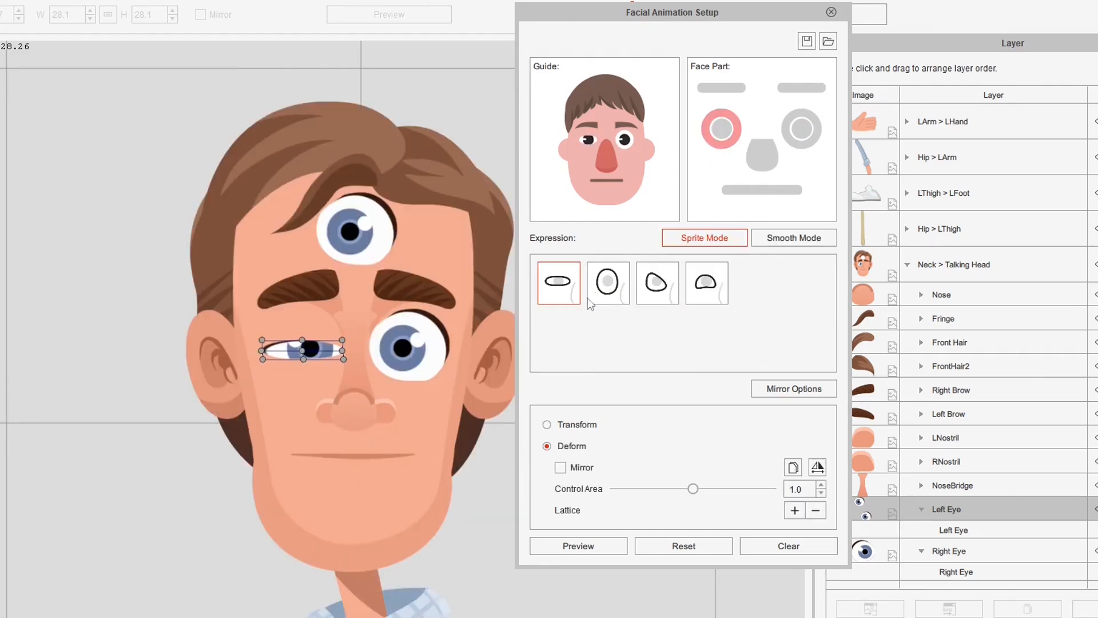
click(655, 281)
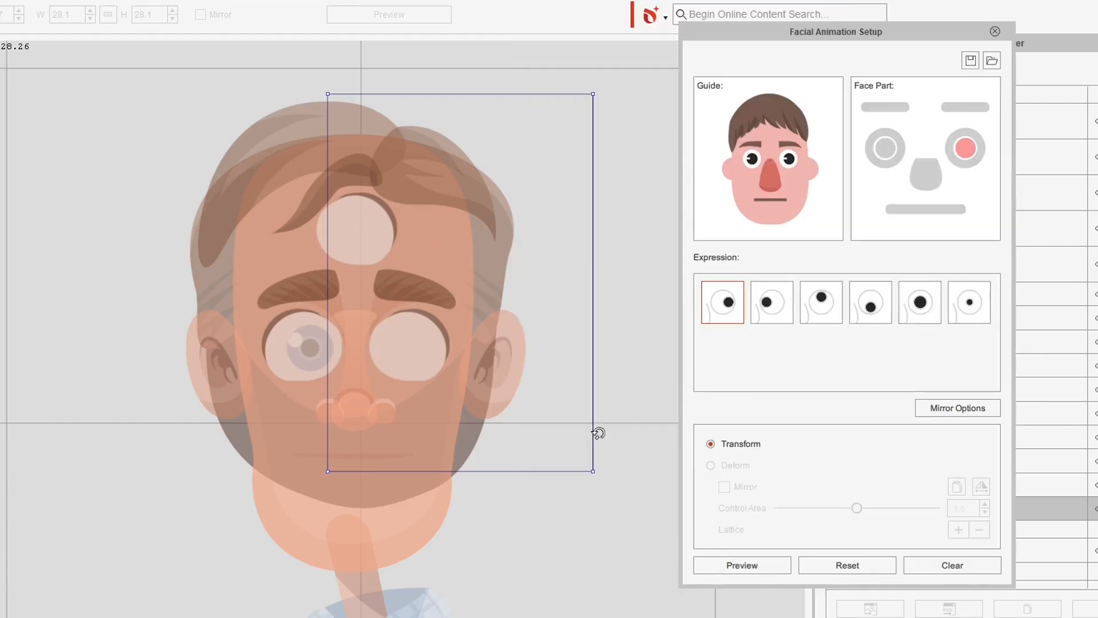
mouse_move(409, 224)
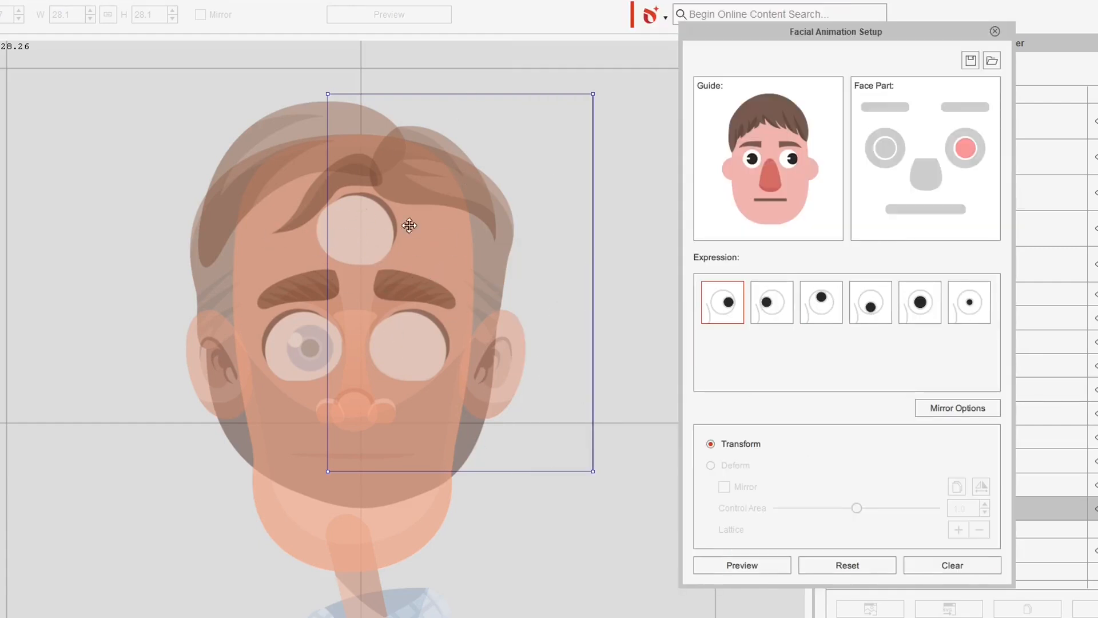
mouse_move(339, 225)
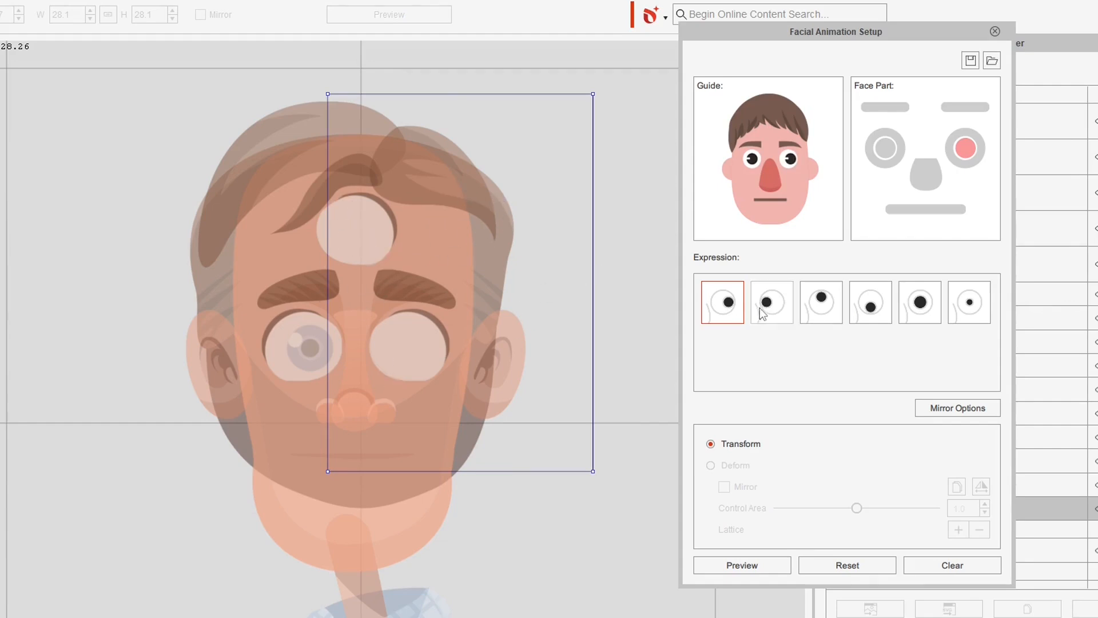
Review the eyeball look poses, then close Facial Animation Setup.
click(771, 302)
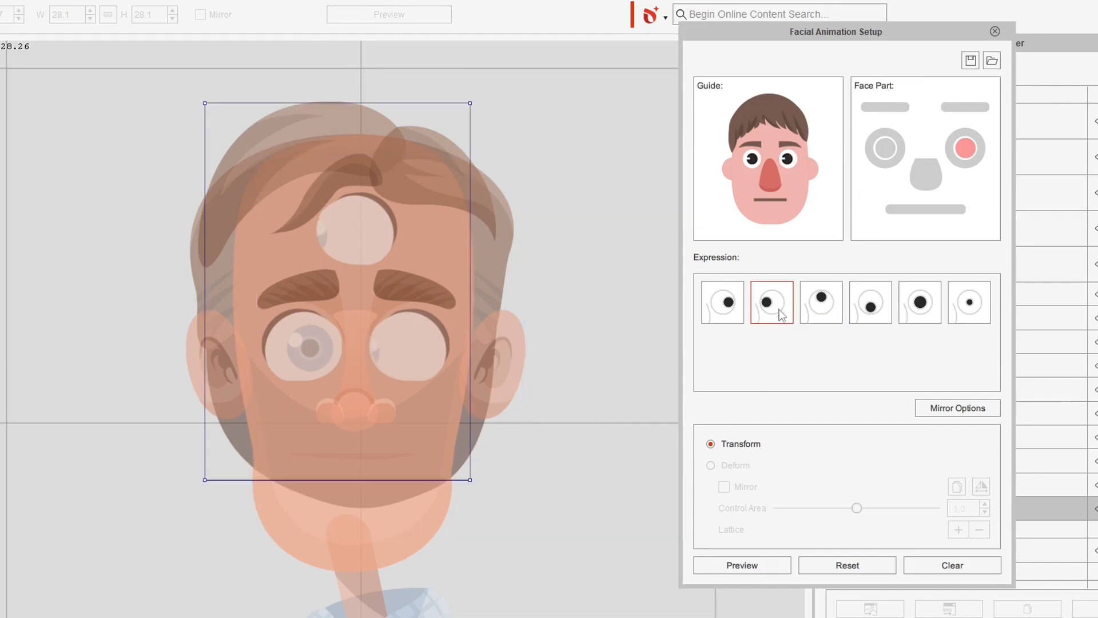
click(968, 302)
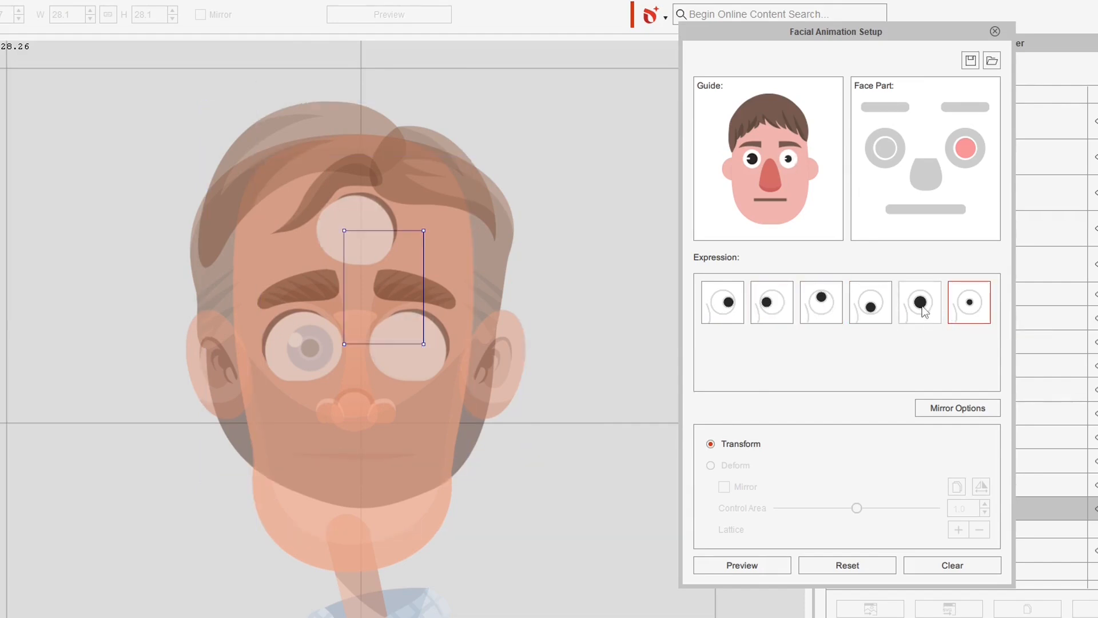
click(722, 302)
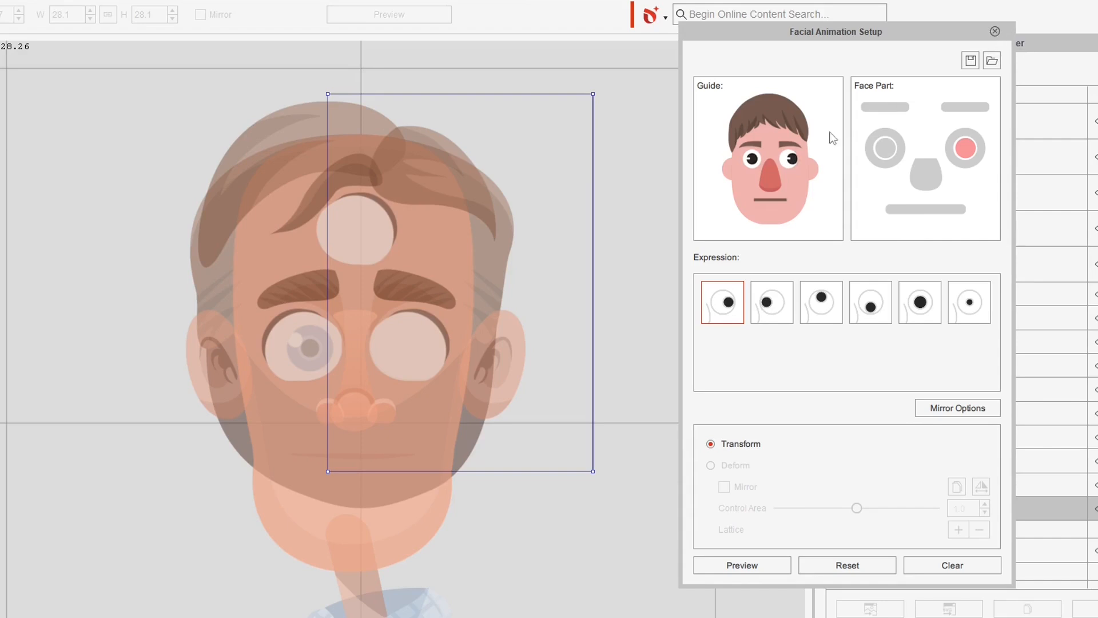
click(994, 32)
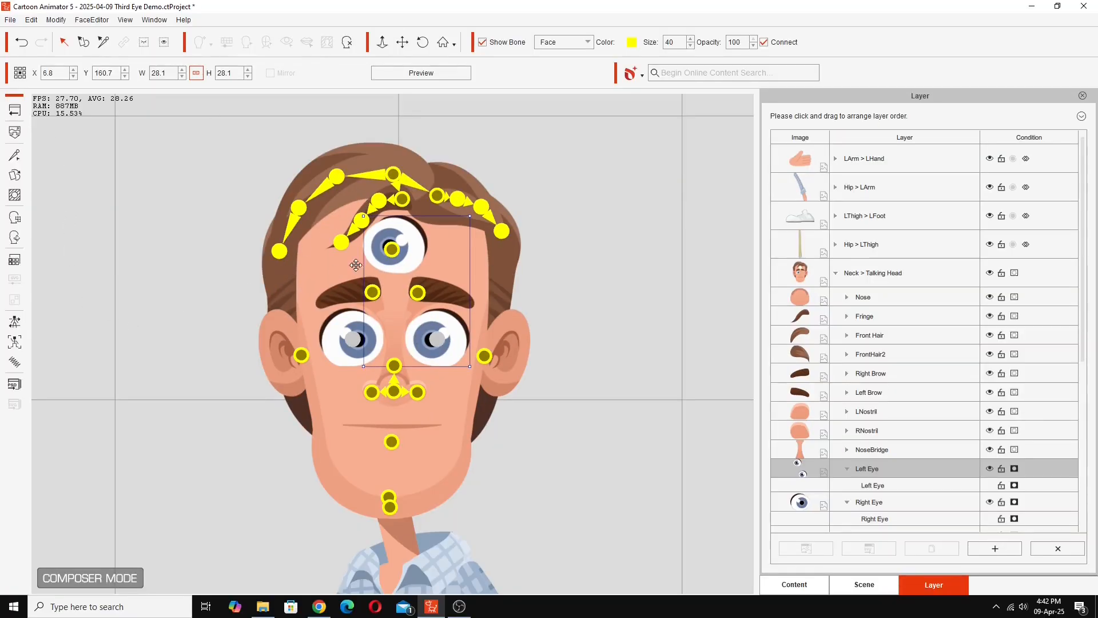
mouse_move(428, 250)
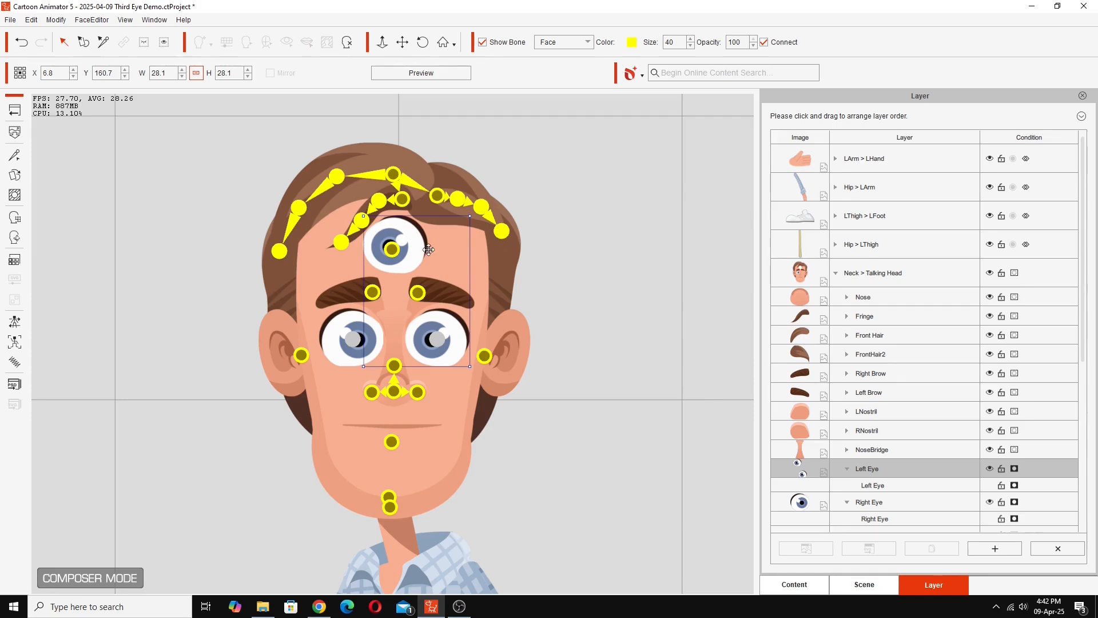
mouse_move(427, 288)
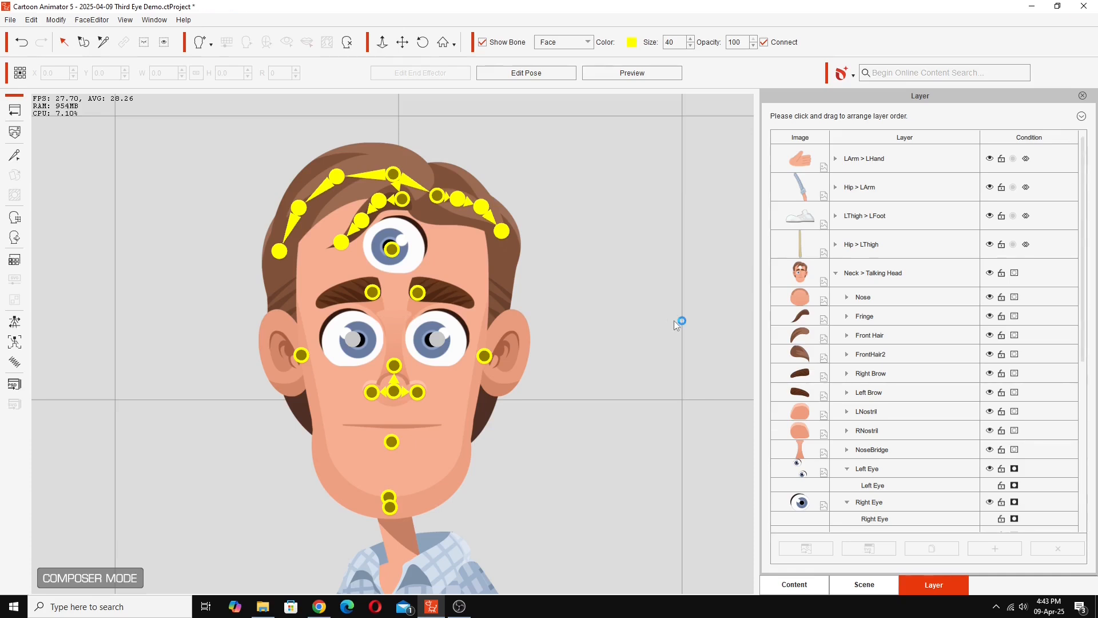
mouse_move(676, 325)
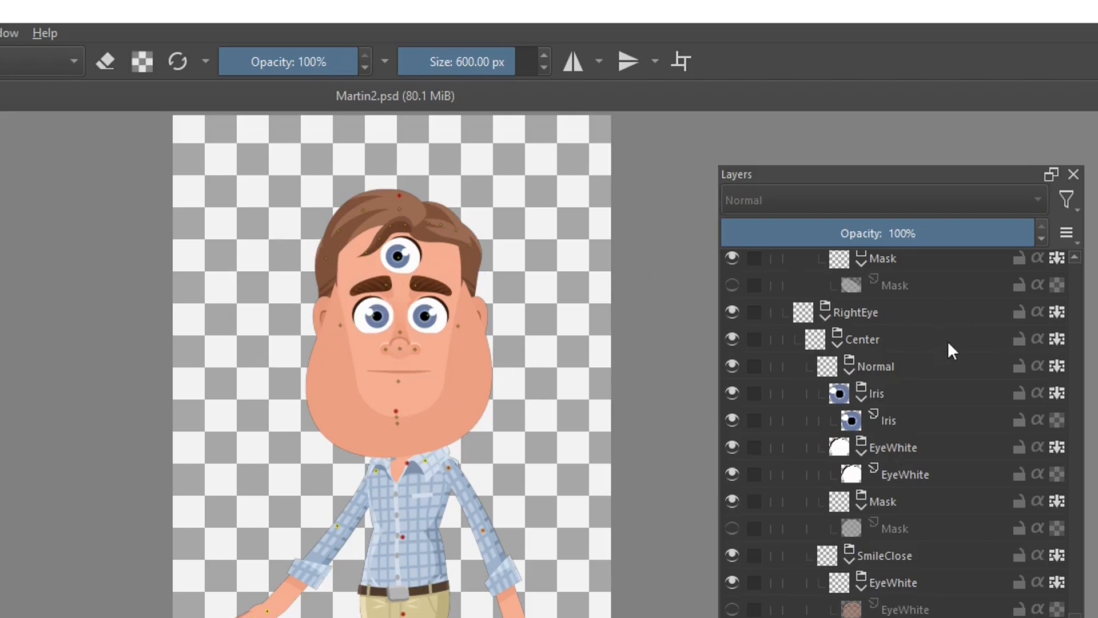
mouse_move(522, 321)
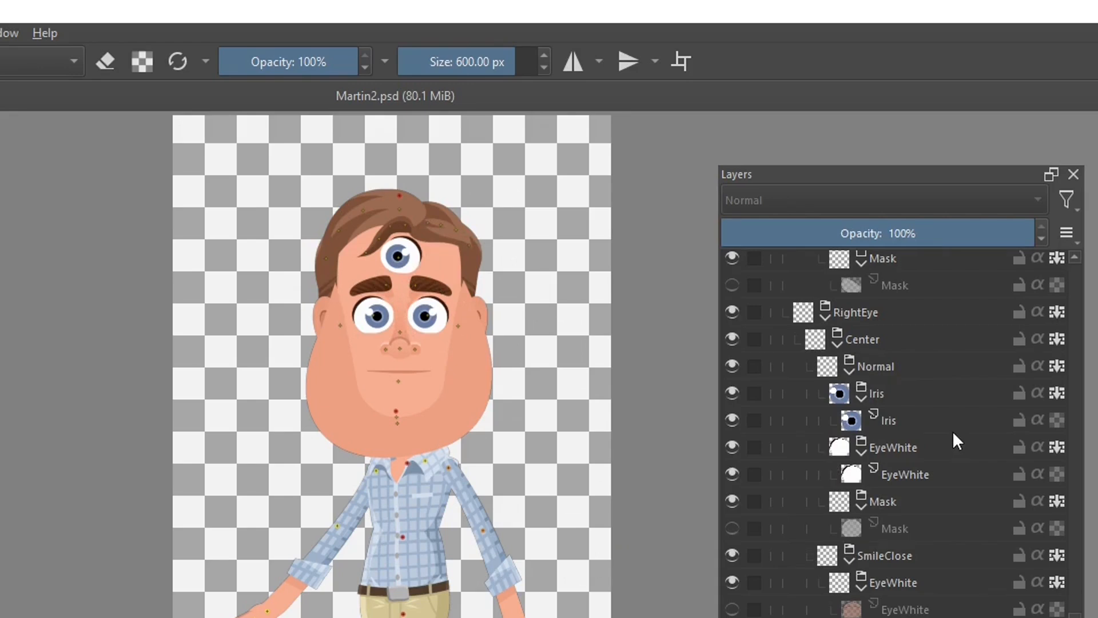
Duplicate the EyeWhite, Iris and Mask layers in the Normal group.
click(904, 474)
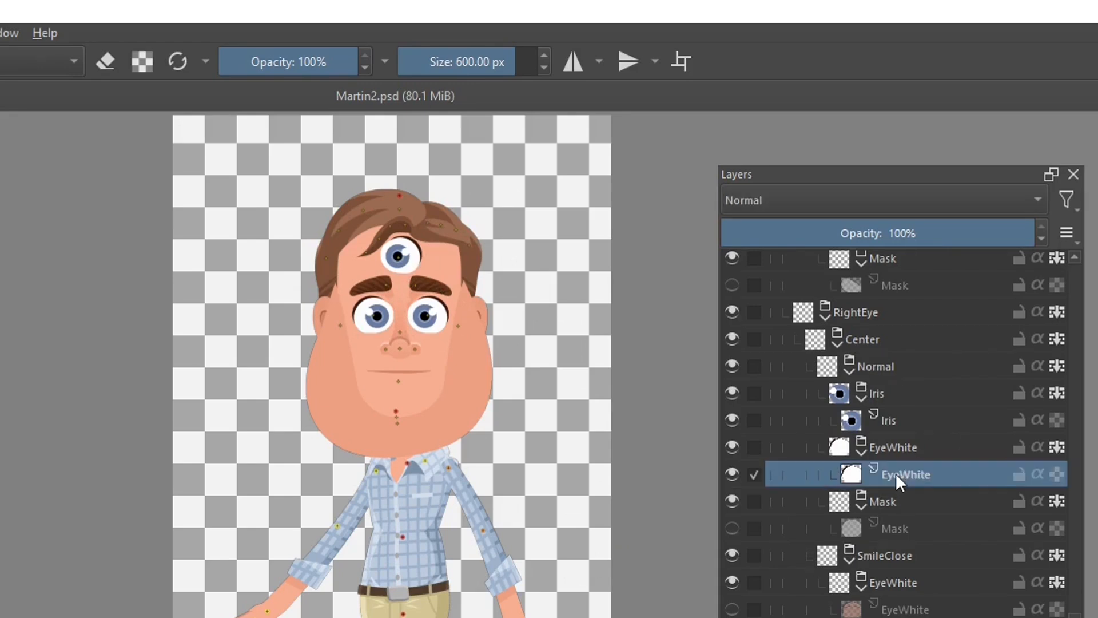
mouse_move(901, 439)
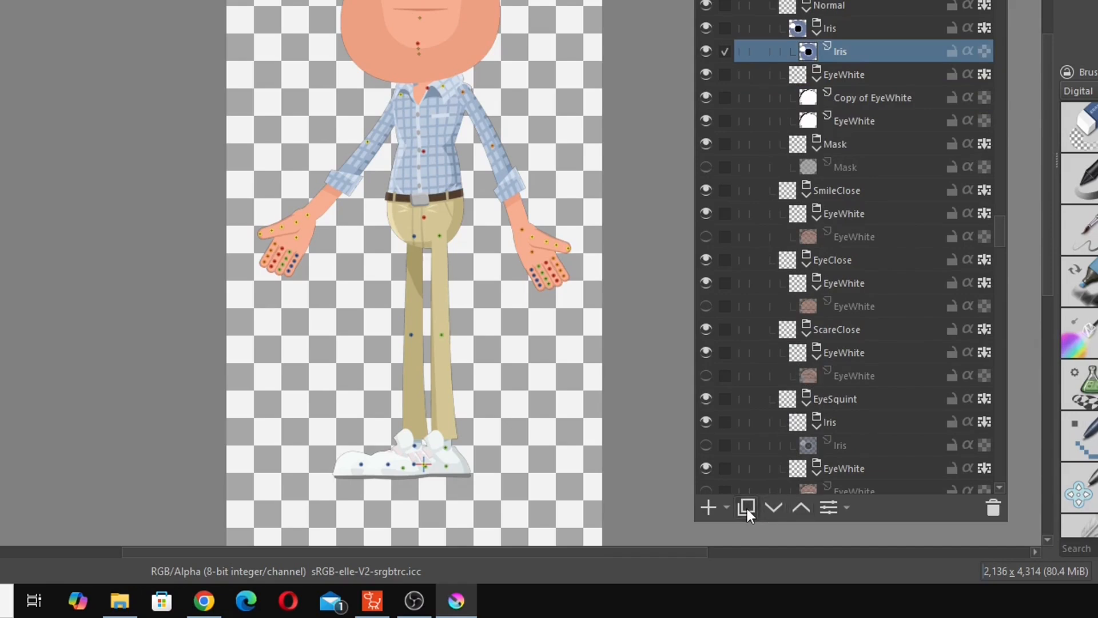
click(746, 507)
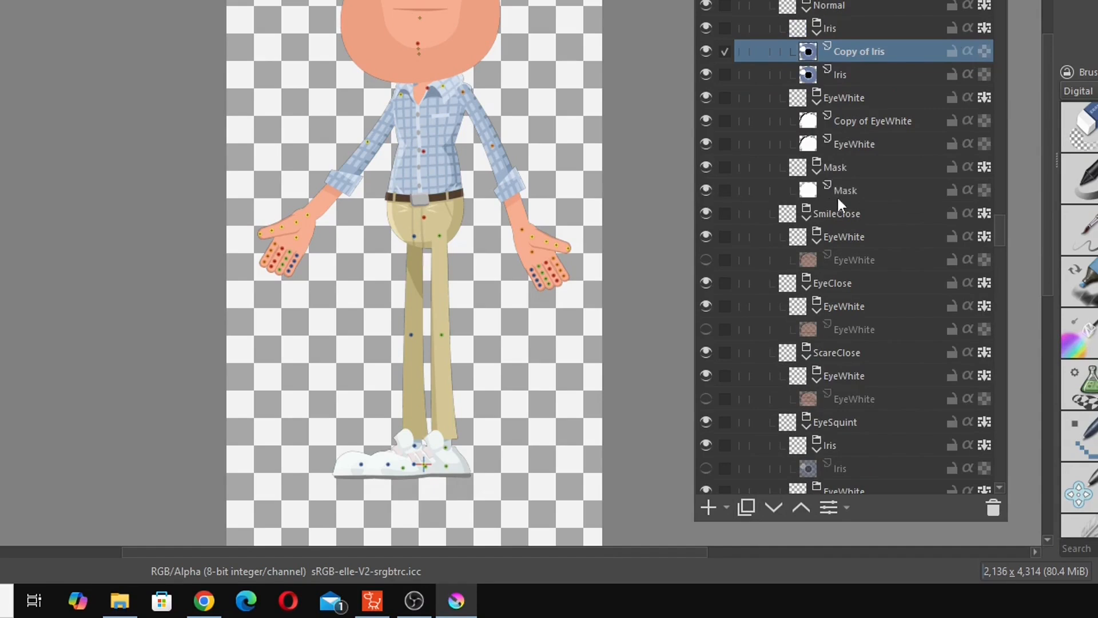
click(845, 190)
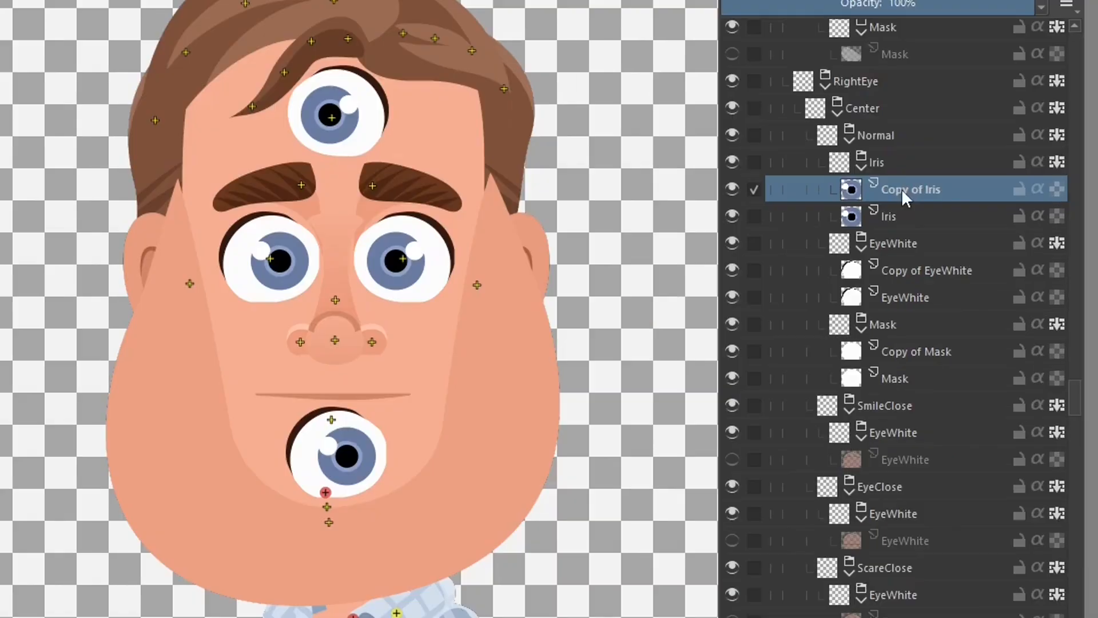
mouse_move(917, 203)
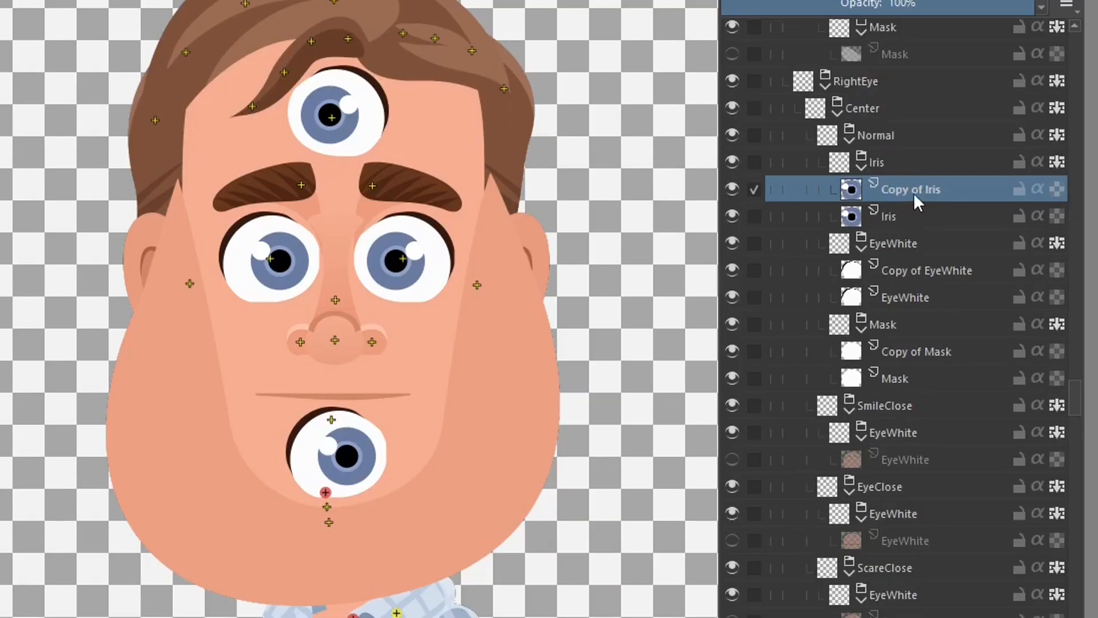
Merge the copied Iris, EyeWhite and Mask layers into their originals and save.
right_click(910, 189)
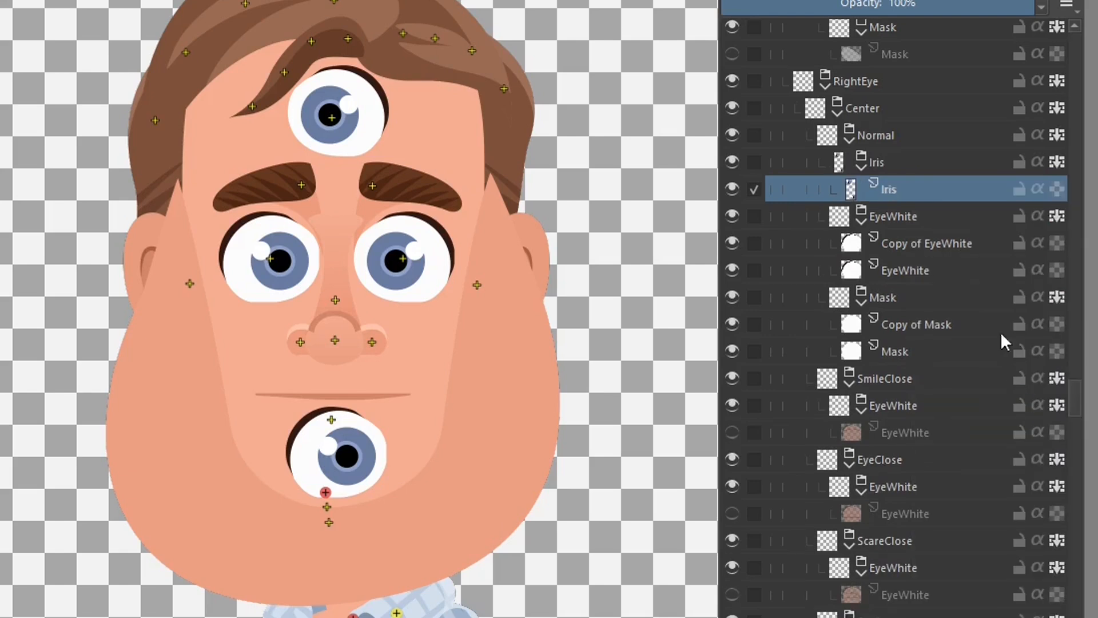
click(926, 243)
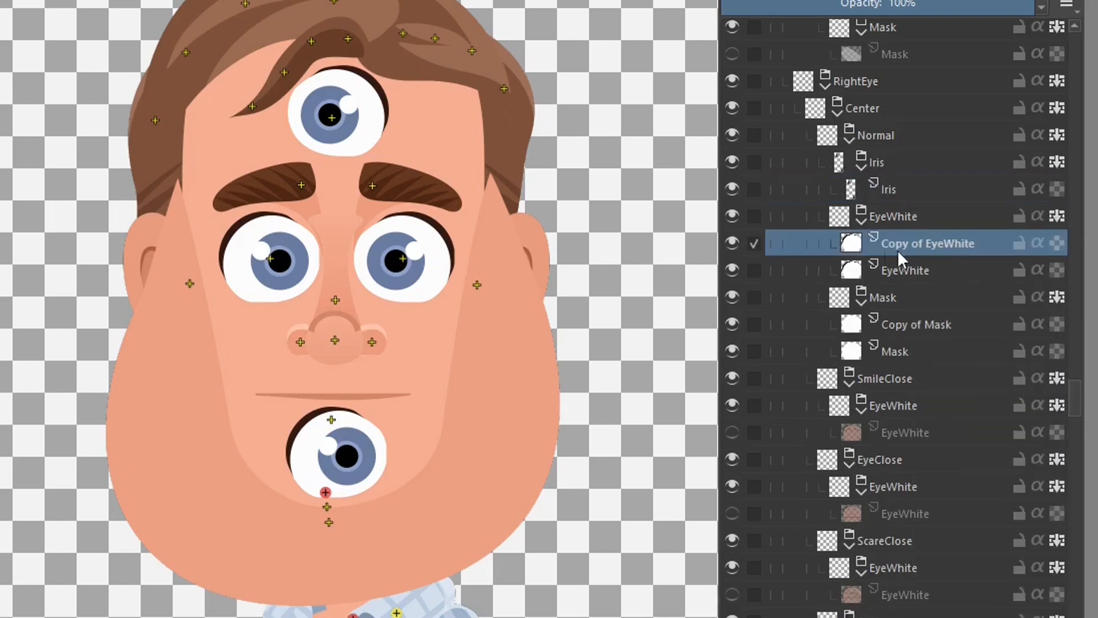
right_click(928, 243)
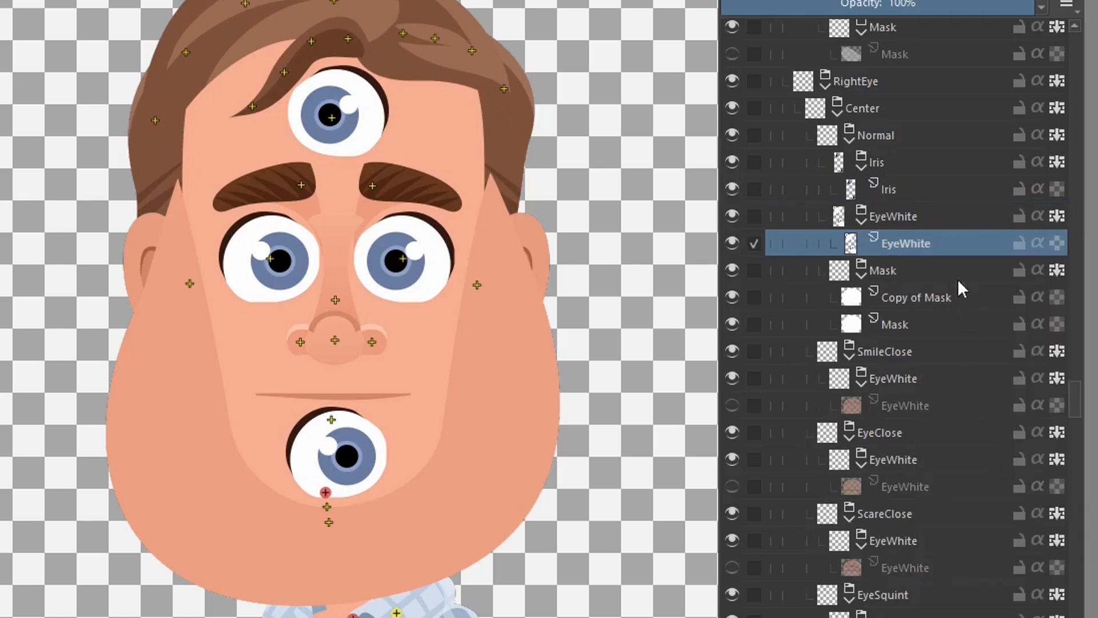
click(916, 296)
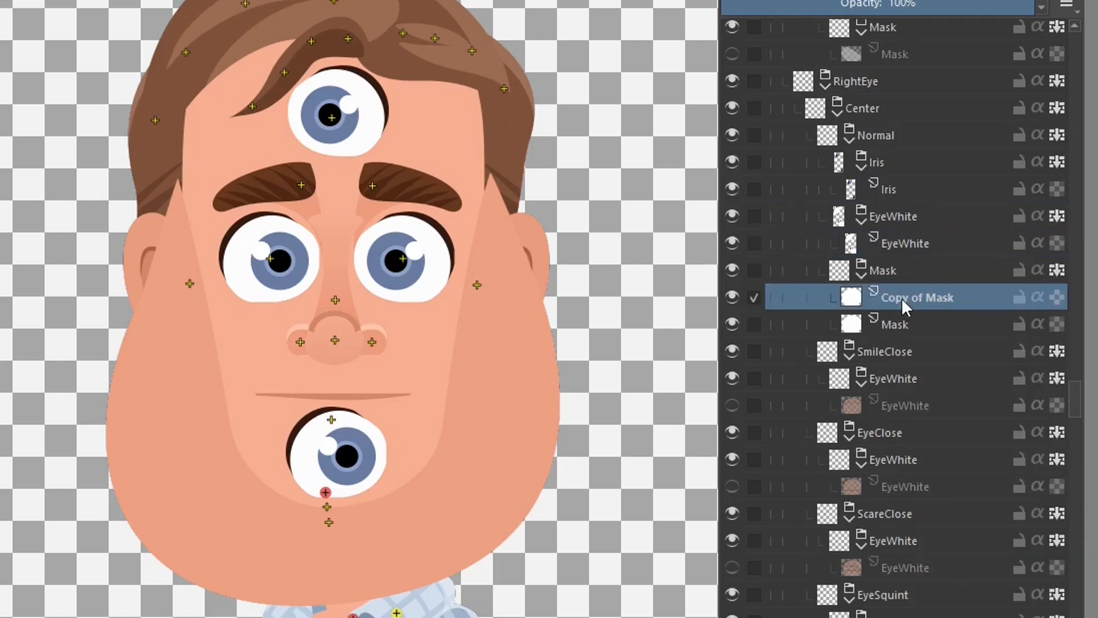
mouse_move(907, 323)
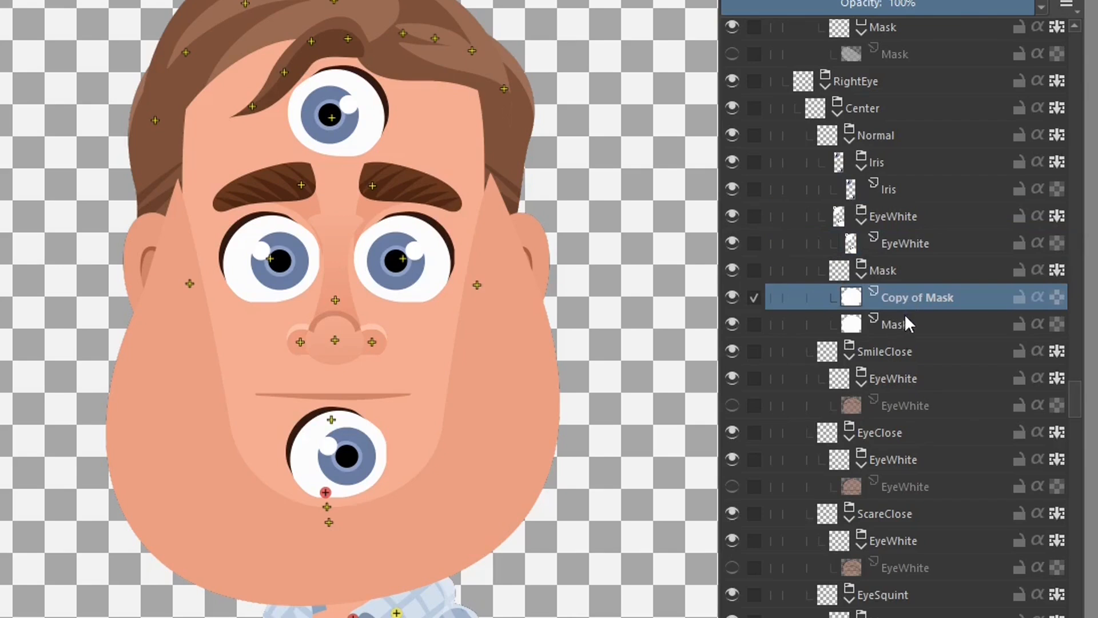
right_click(916, 296)
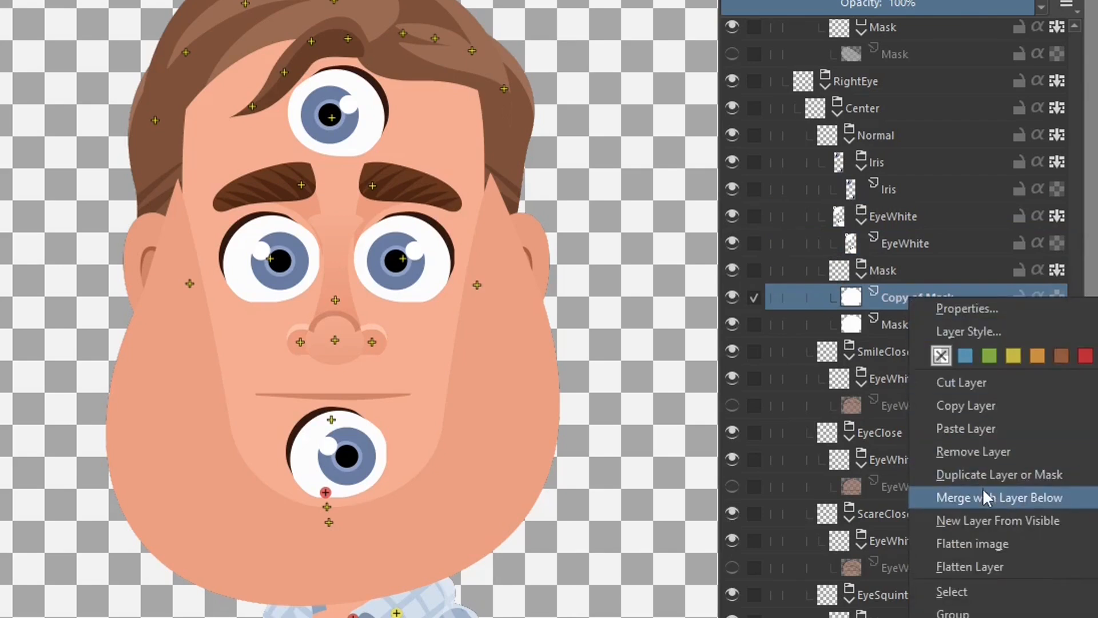
click(999, 497)
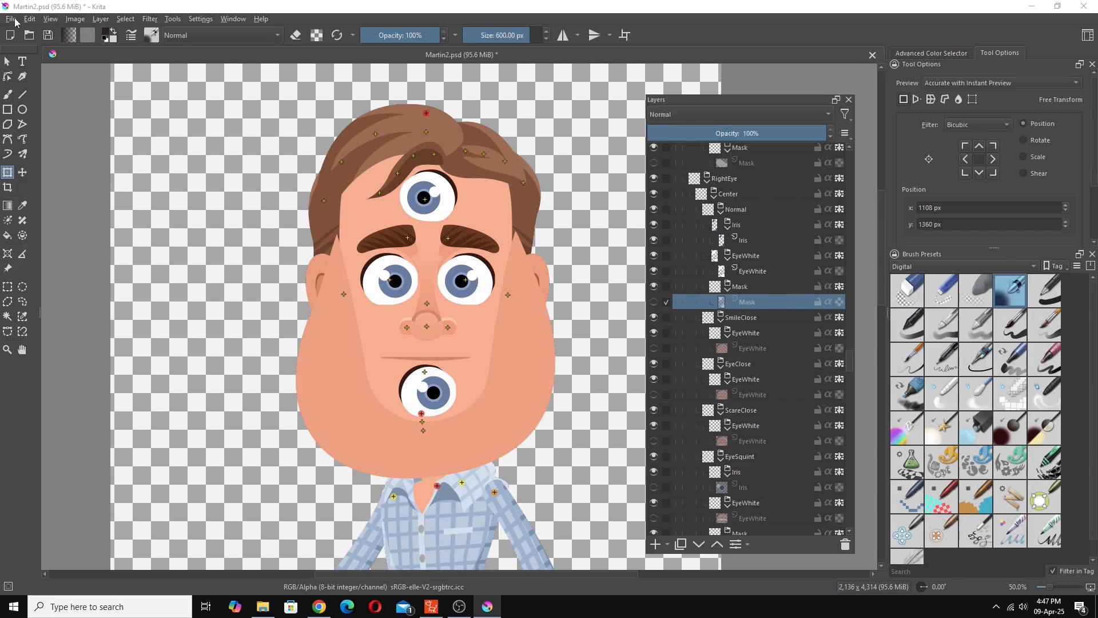
click(11, 19)
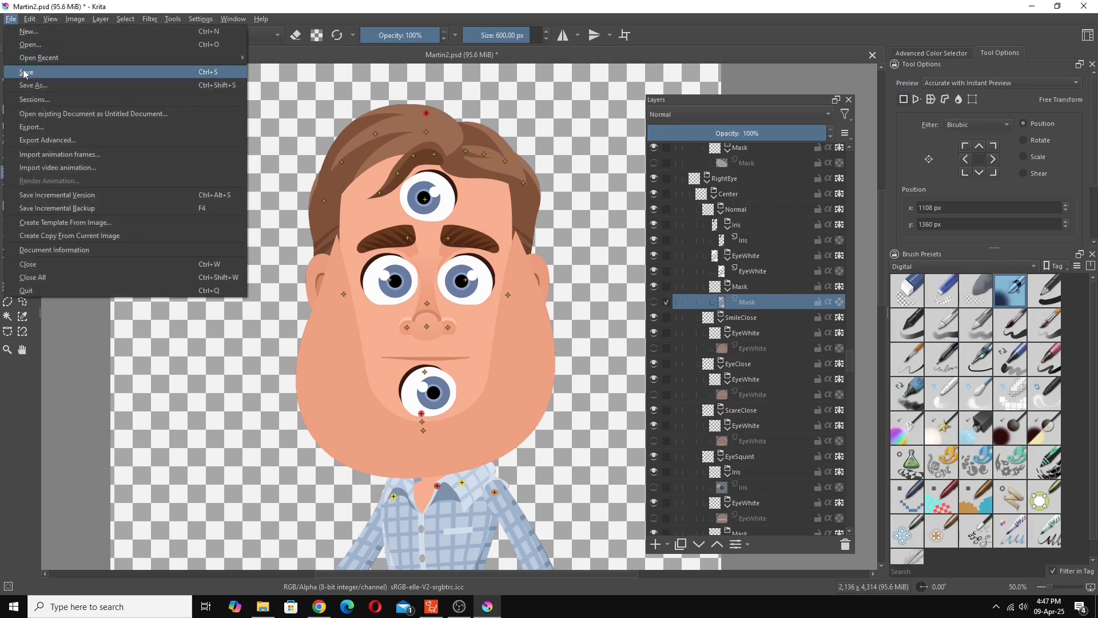
click(431, 606)
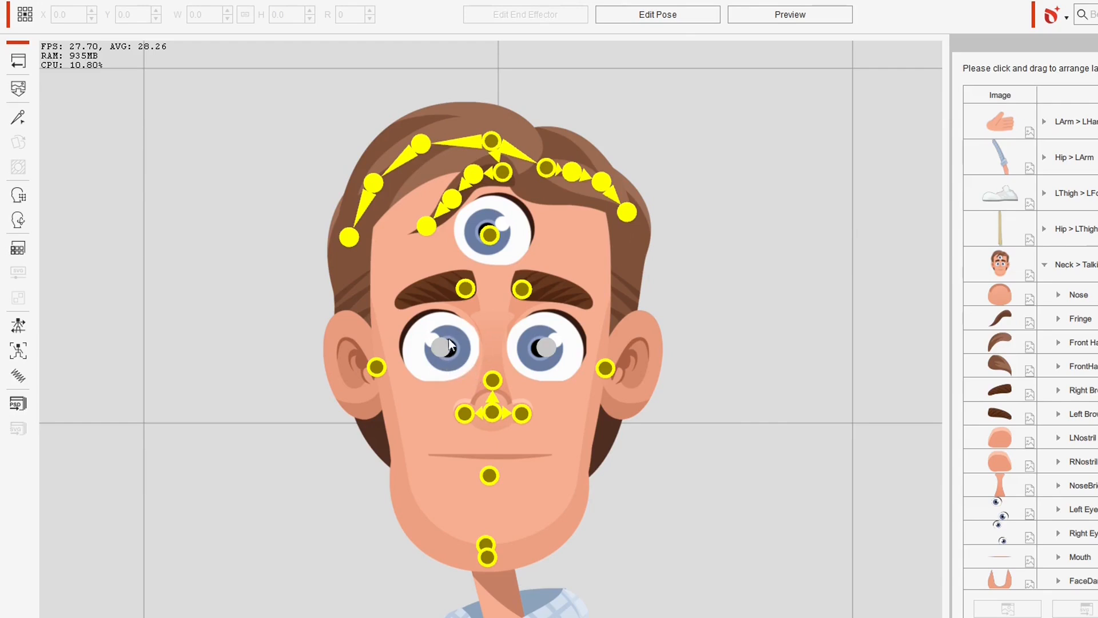
mouse_move(451, 352)
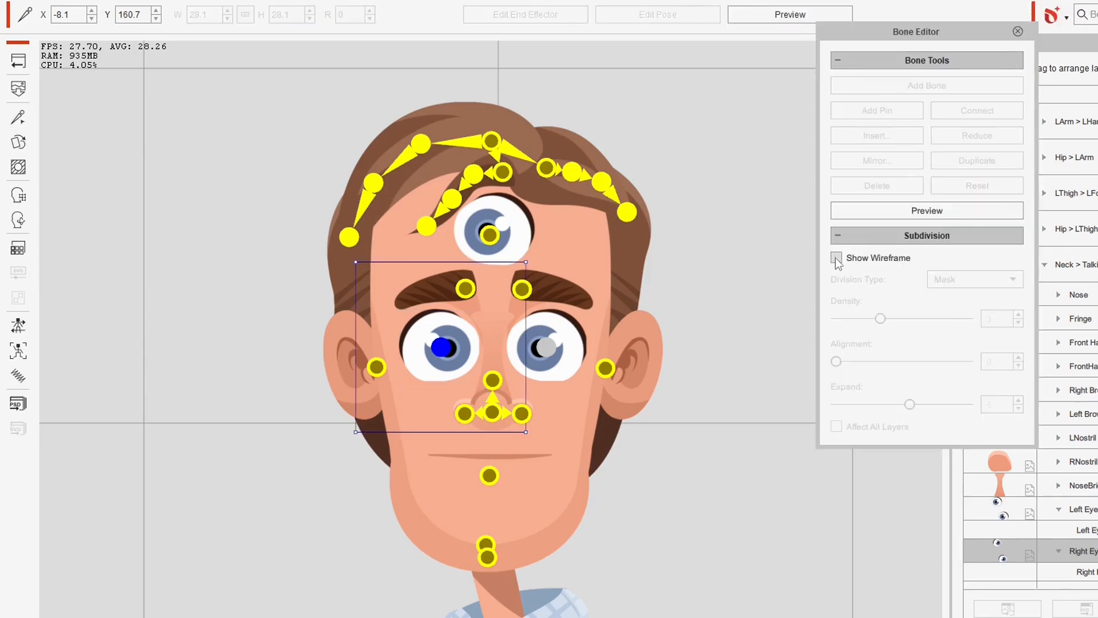
Show the wireframe and change the Right Eye's Division Type from Mask to Full.
click(835, 258)
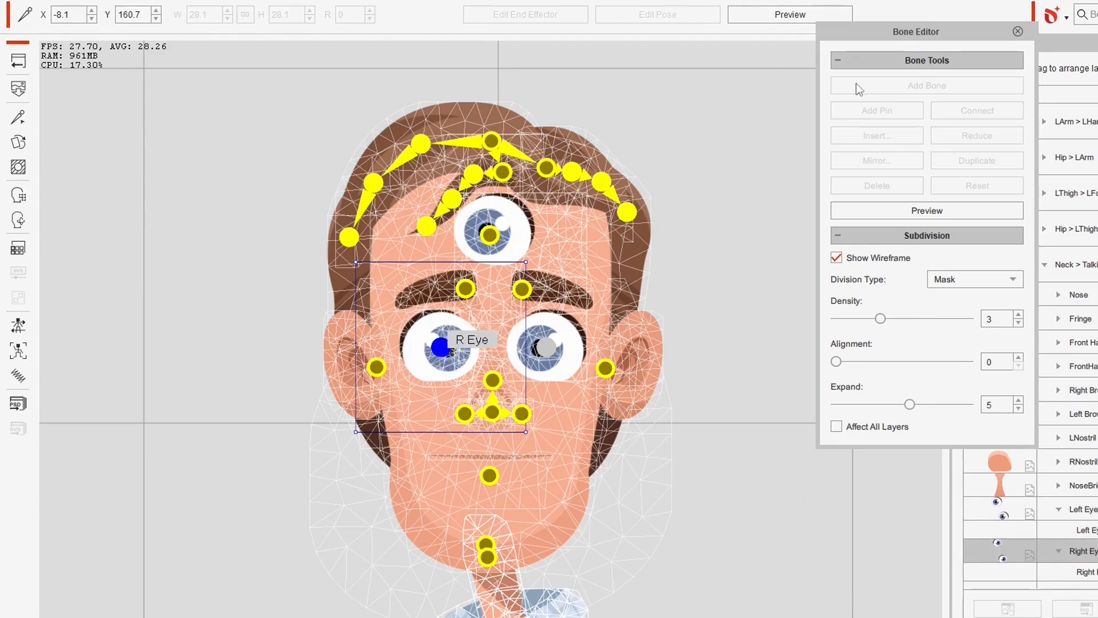
mouse_move(964, 285)
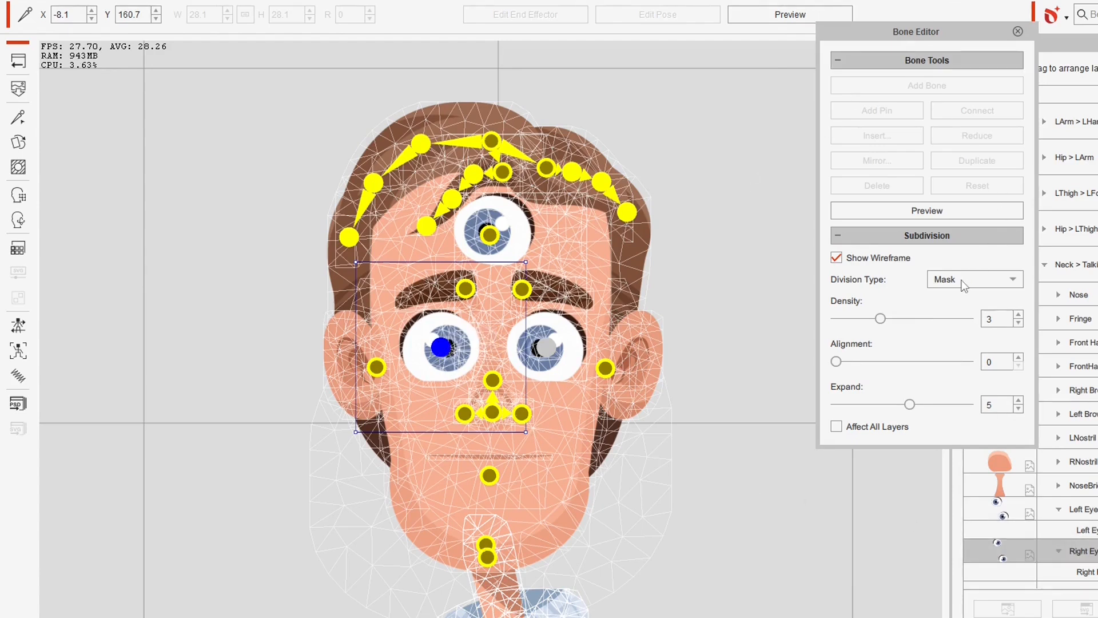
click(972, 278)
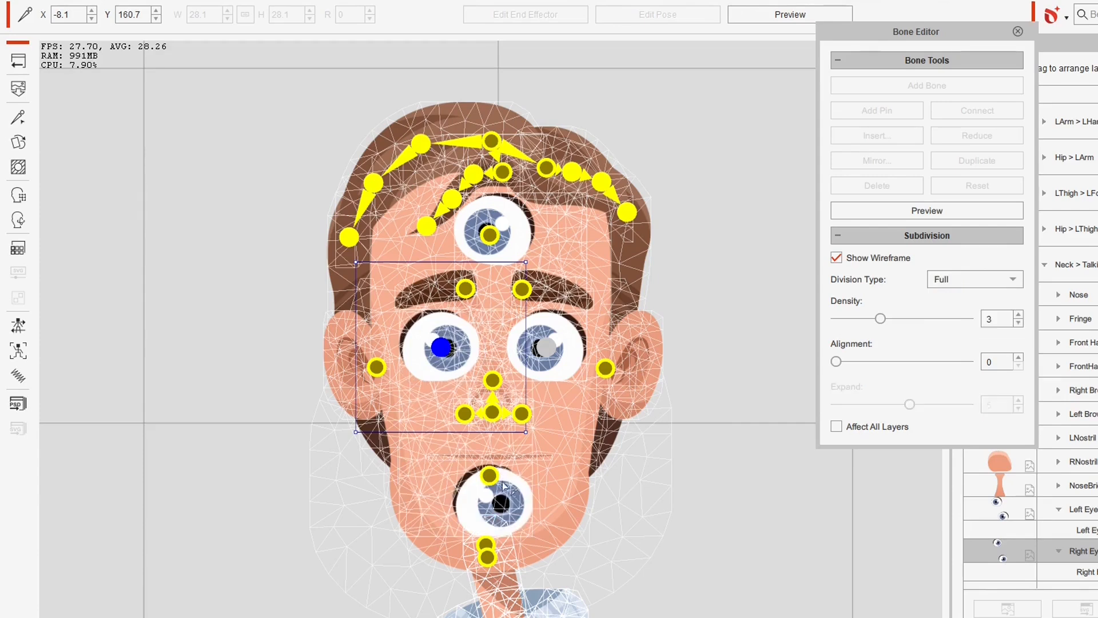
mouse_move(623, 364)
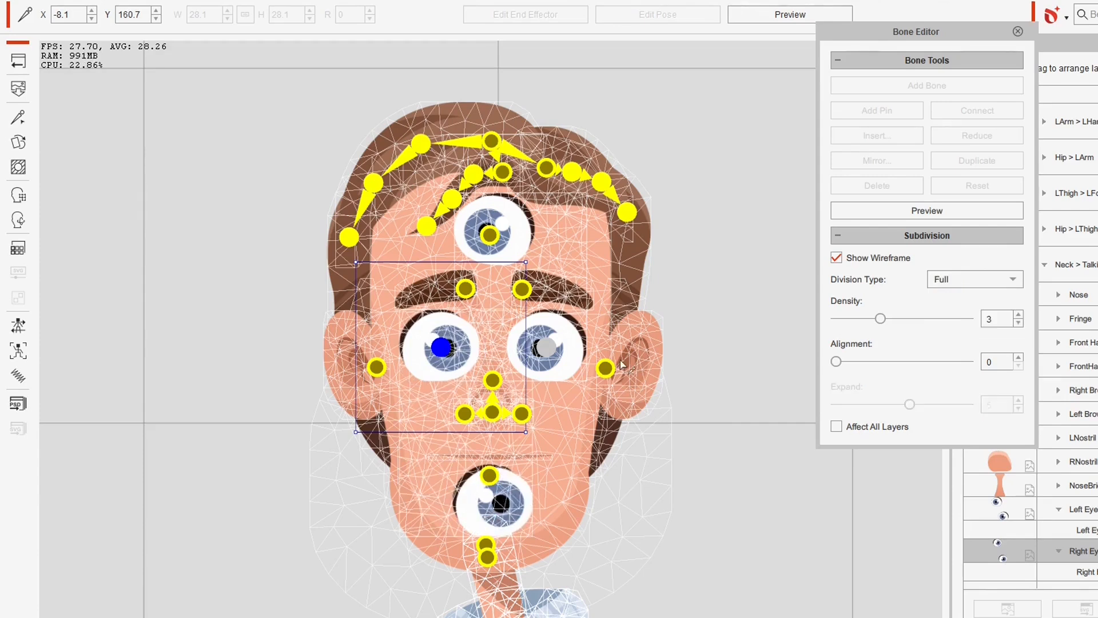
click(1018, 31)
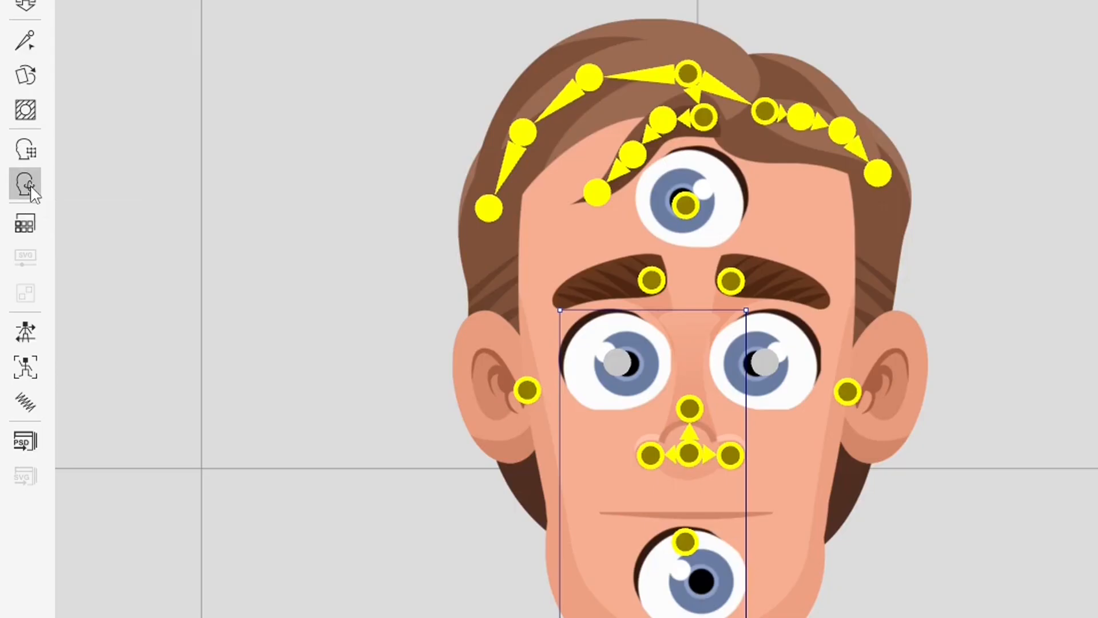
Open the 360 Head Creator and toggle Preview on the four-eyed head.
click(25, 184)
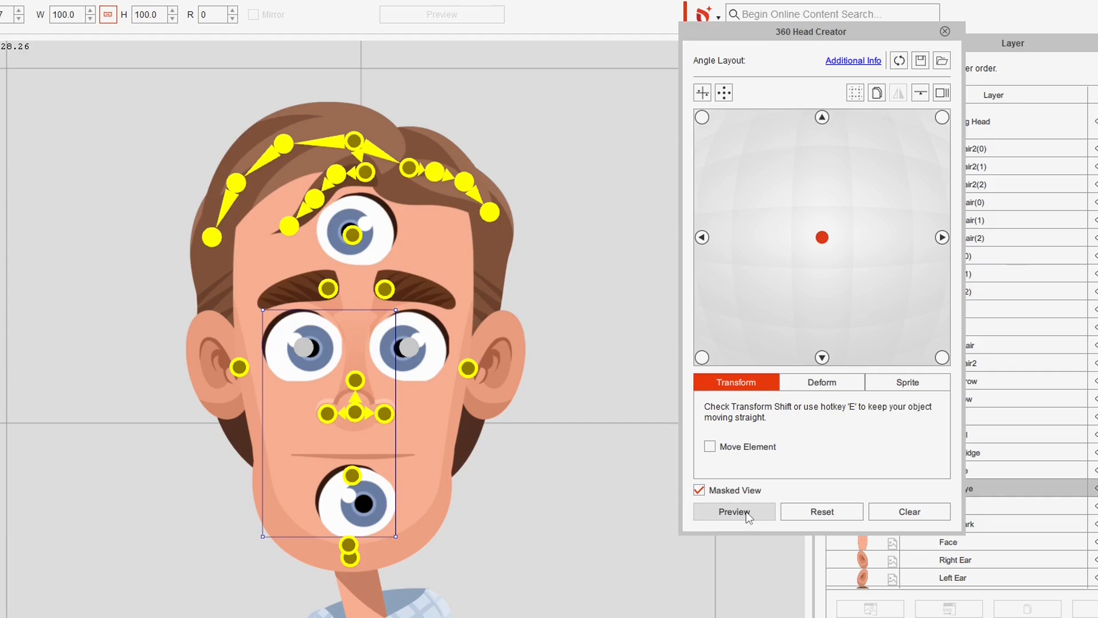
click(733, 511)
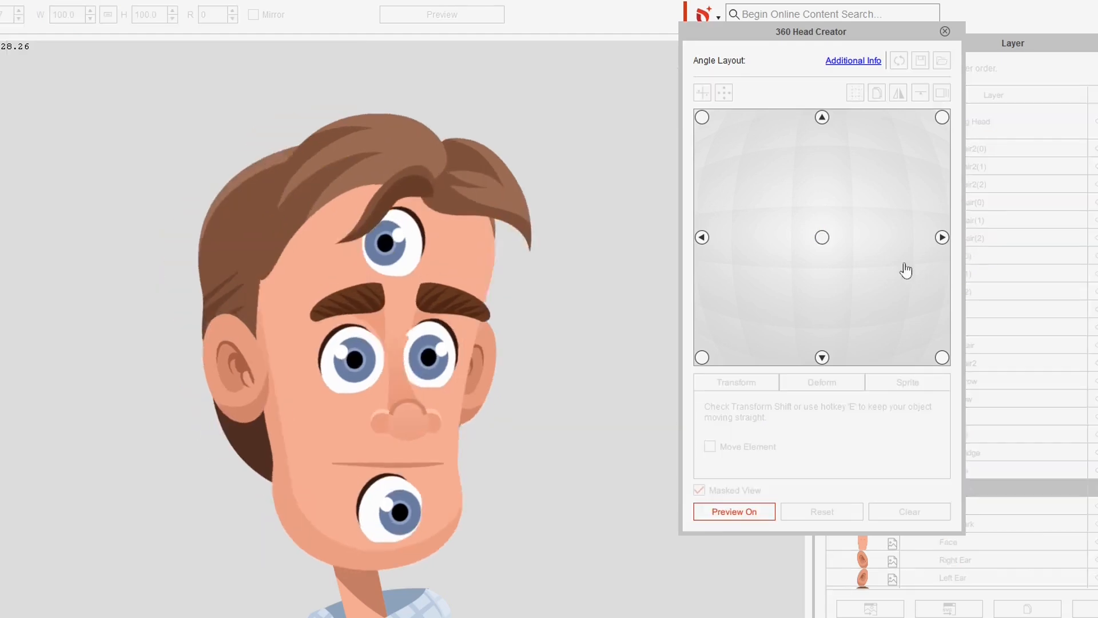
click(942, 237)
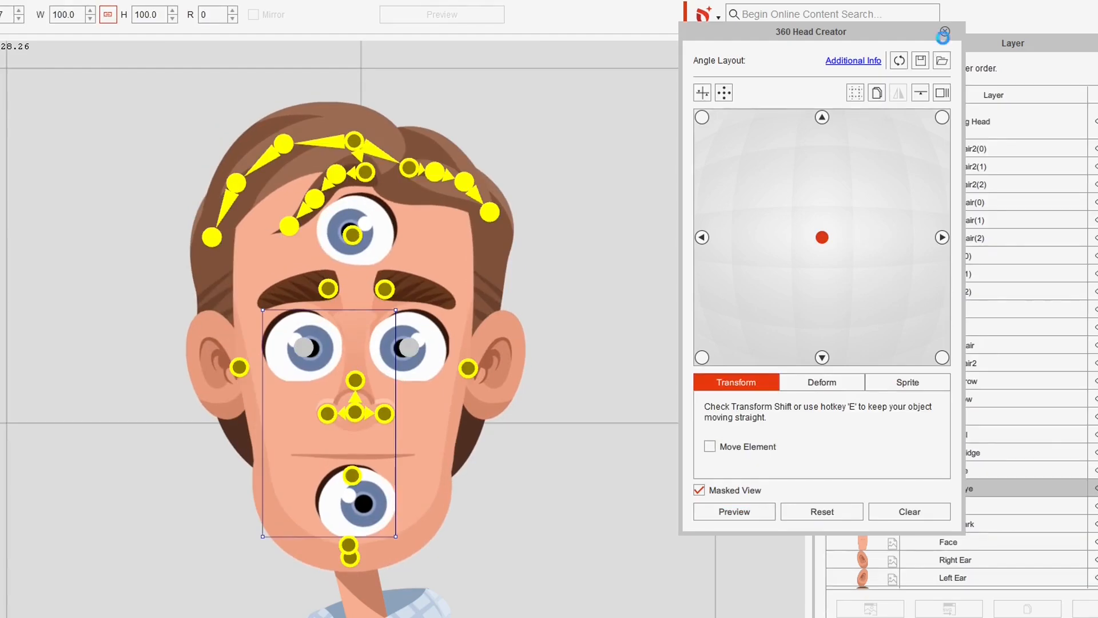
Exit the 360 Head Creator and Composer mode, then preview Martin's face puppet winking.
click(943, 31)
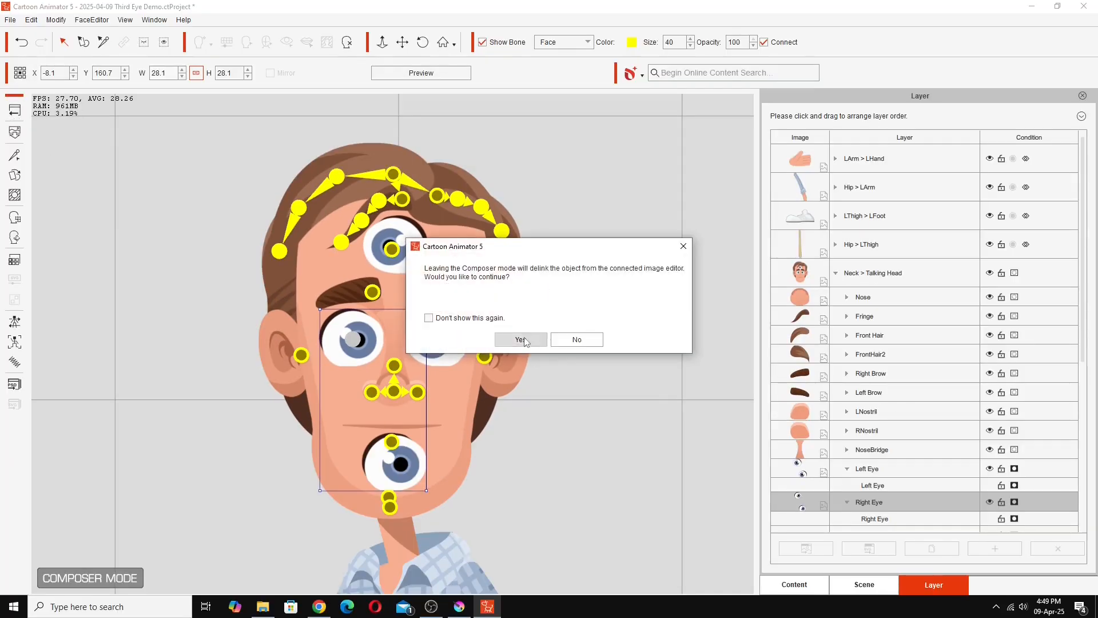
click(520, 339)
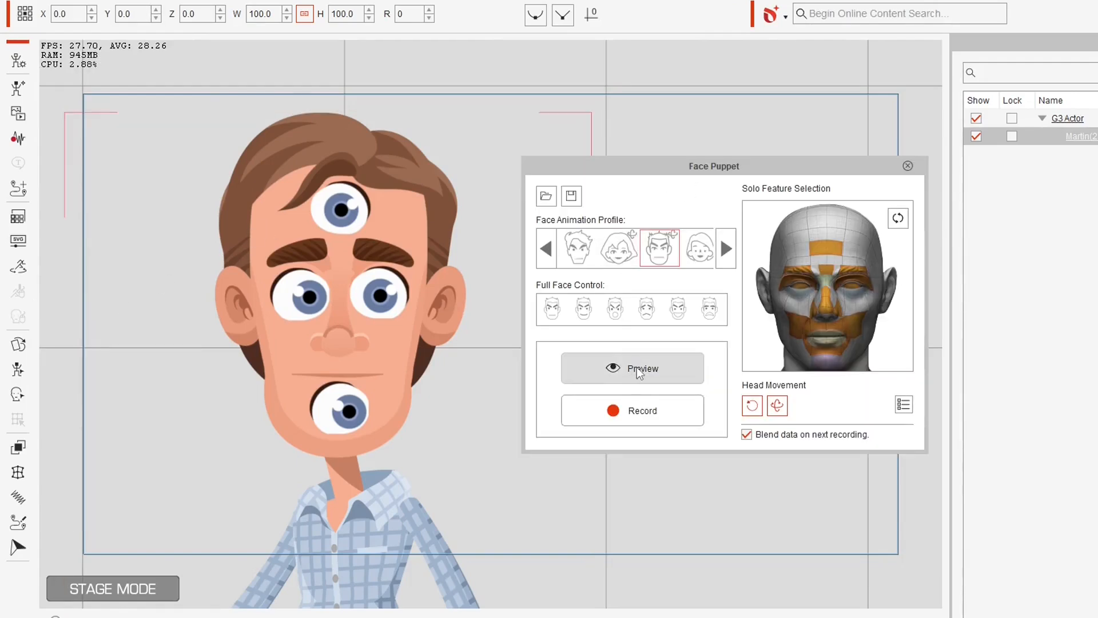
mouse_move(633, 368)
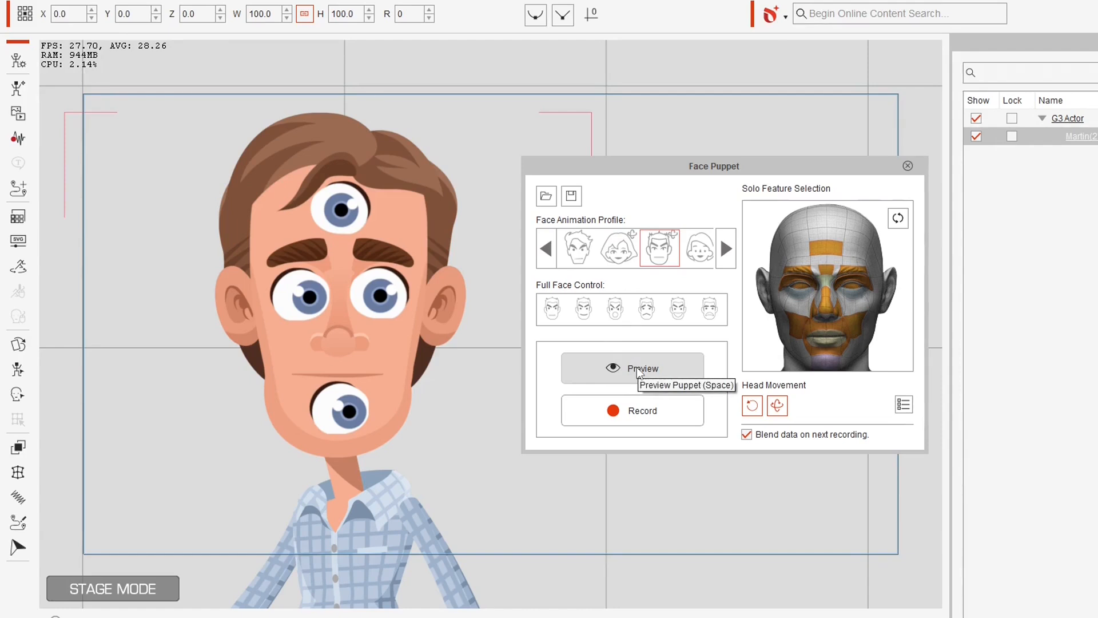
click(631, 368)
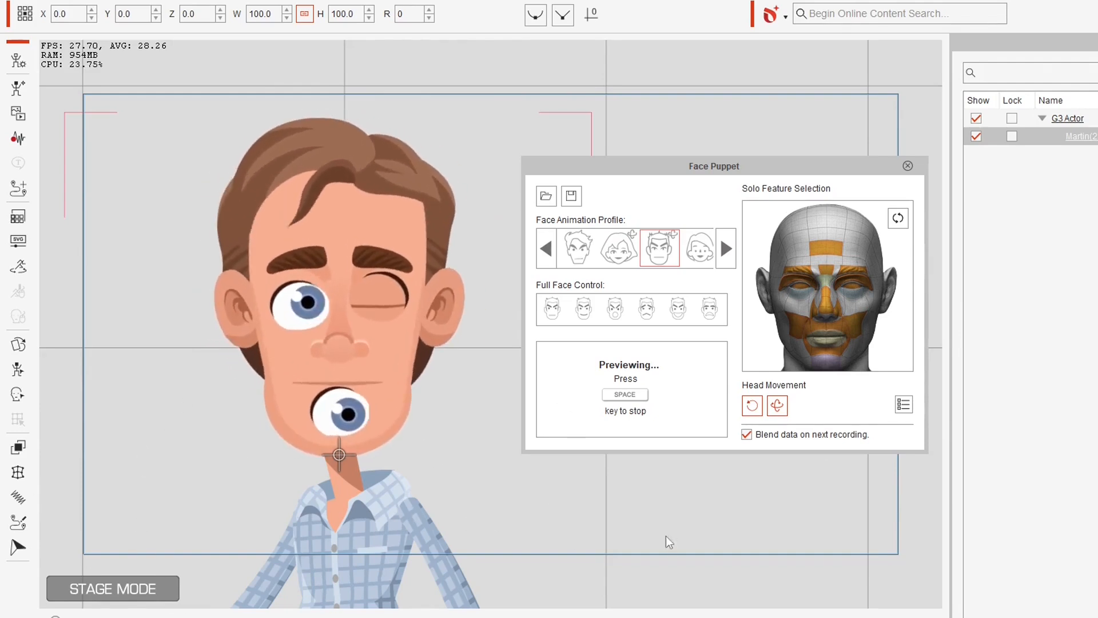
mouse_move(350, 477)
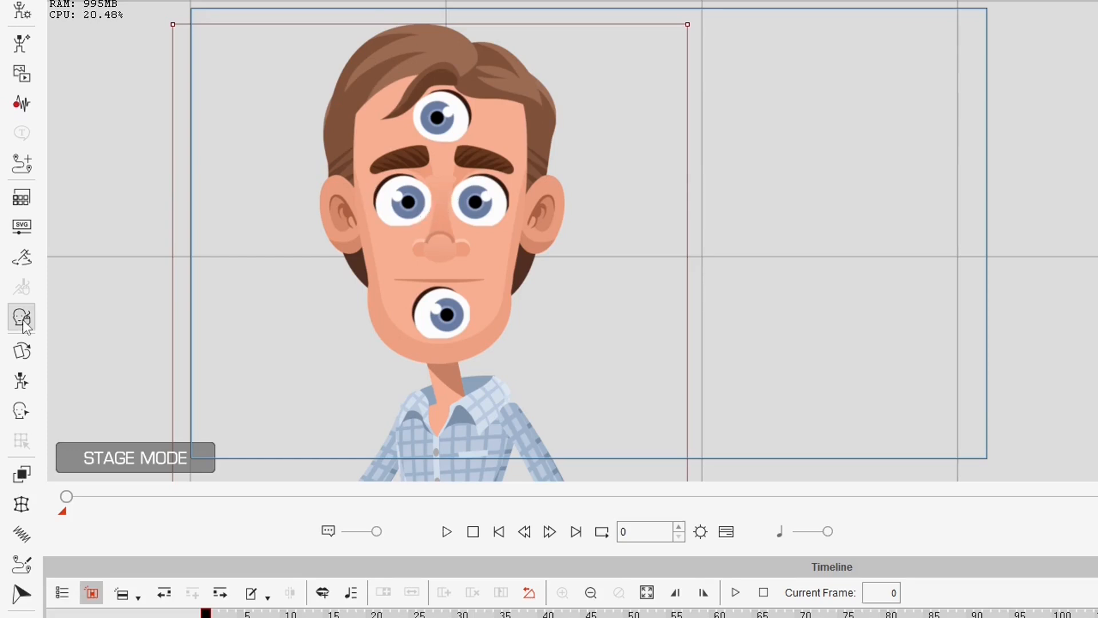
Reopen Martin's Face Puppet and start the preview with Space.
click(21, 318)
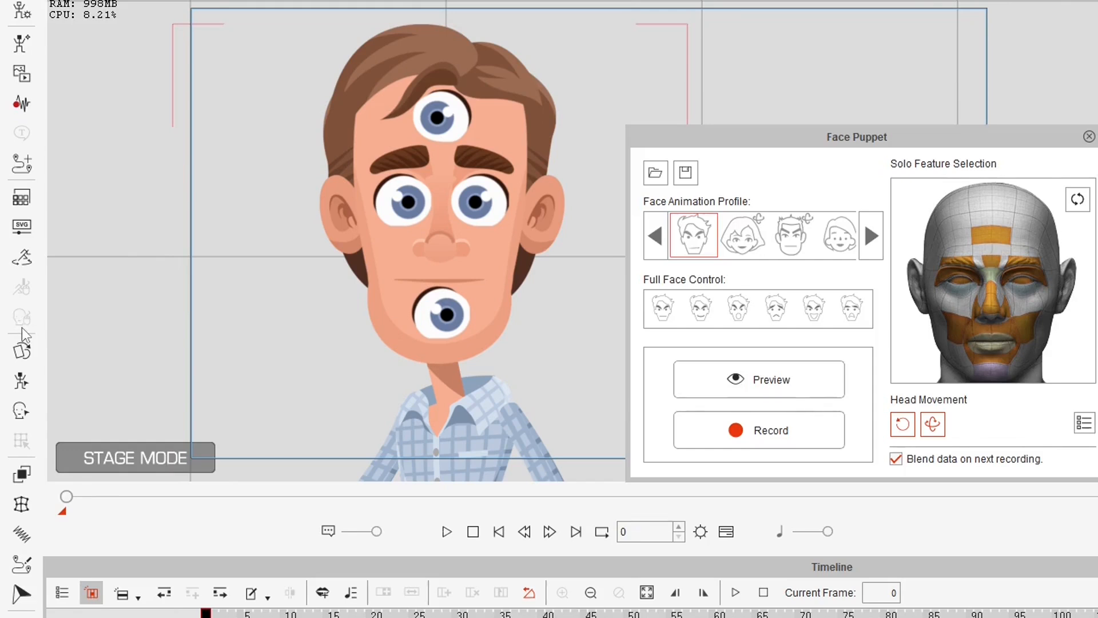
mouse_move(415, 246)
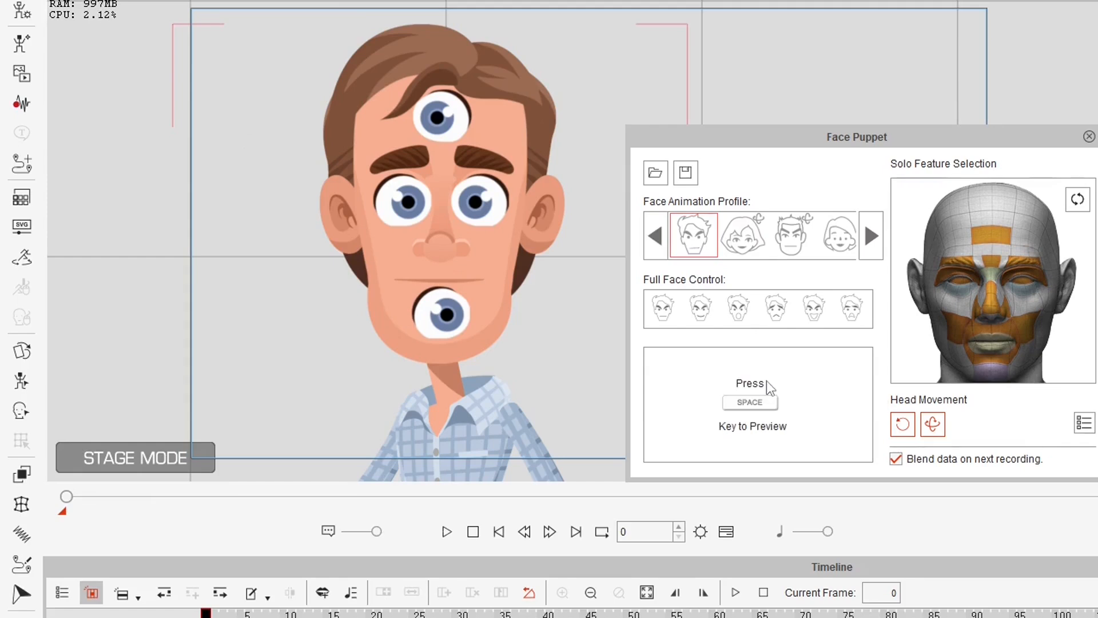
key(space)
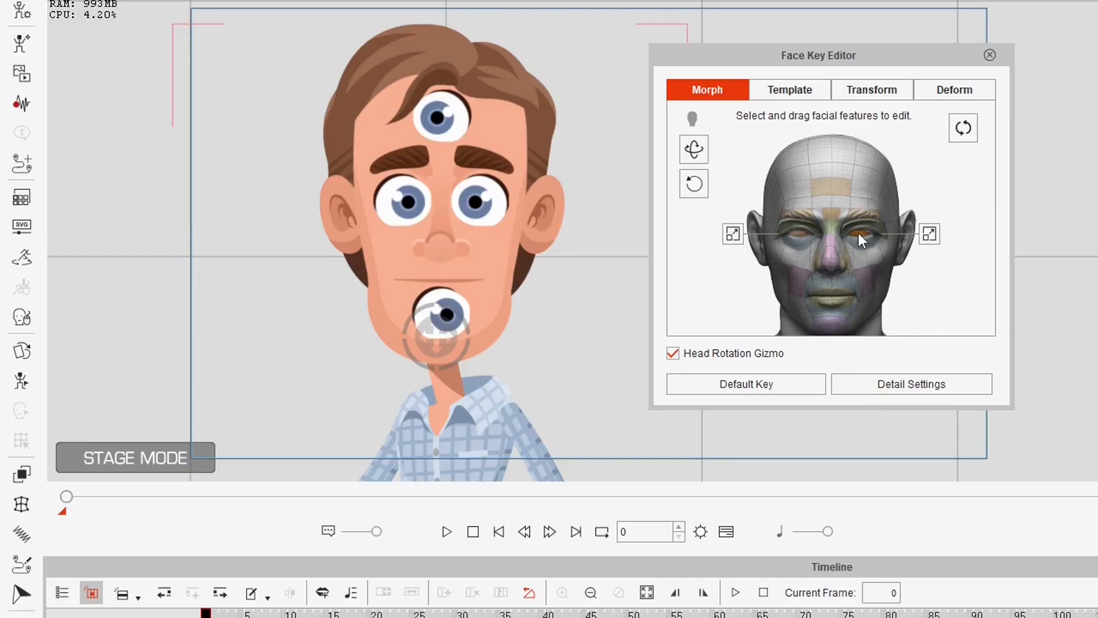
mouse_move(972, 193)
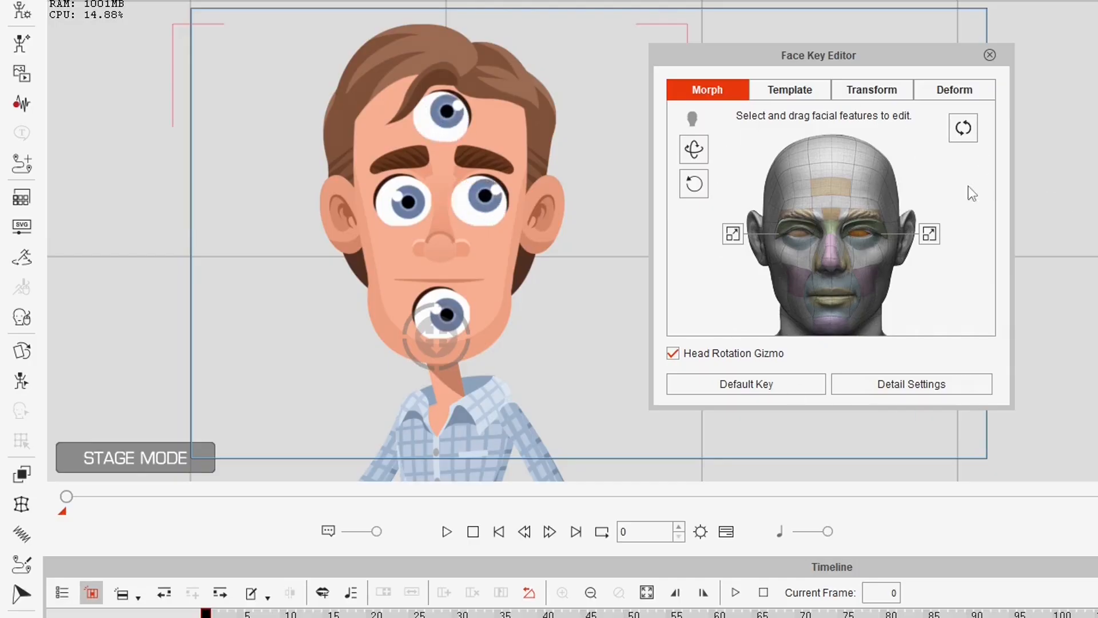
mouse_move(800, 241)
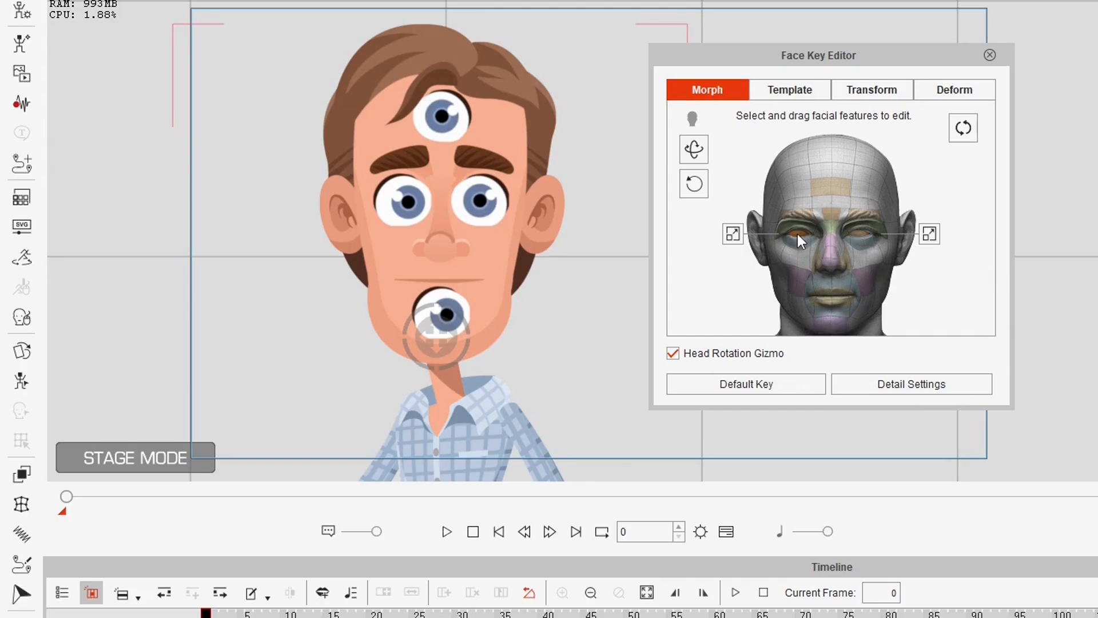